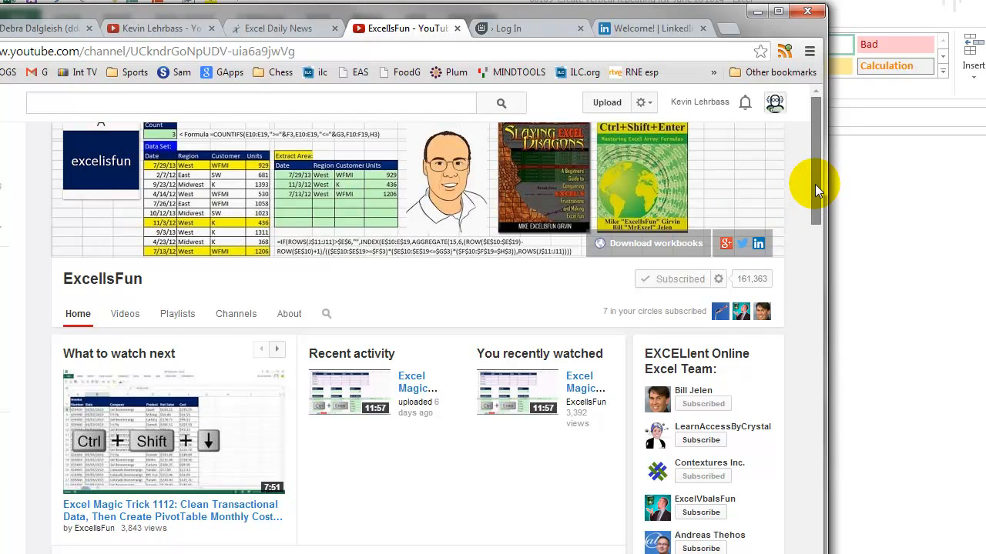
Browse the ExcelIsFun channel page, then minimize Chrome to get back to the fruit workbook
{"action": "scroll", "scroll_direction": "down", "scroll_amount": 3}
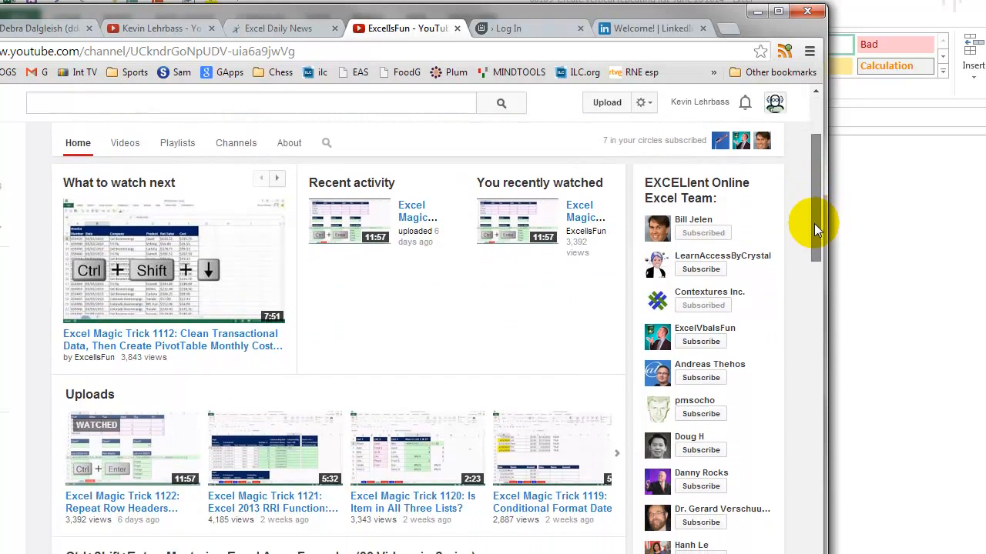
{"action": "scroll", "scroll_direction": "down", "scroll_amount": 3}
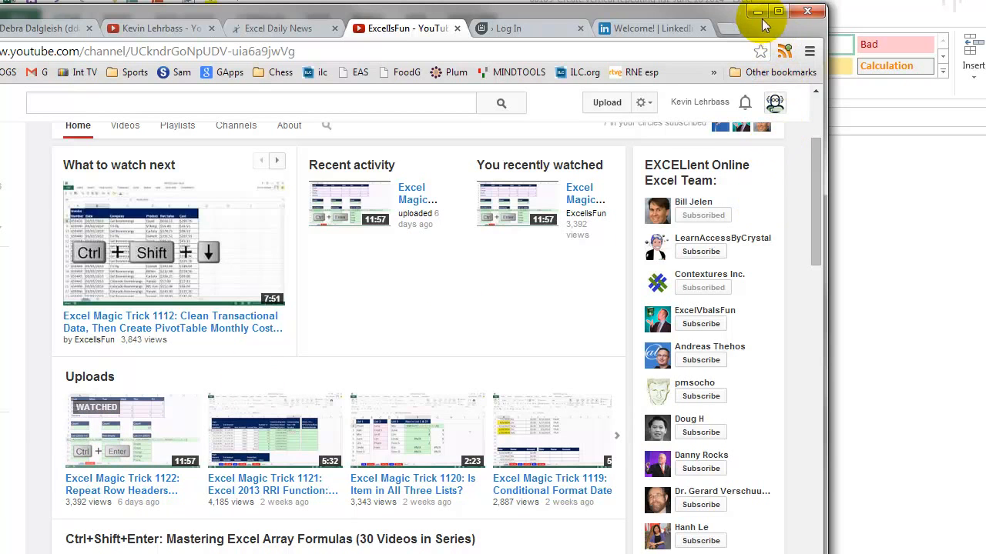
{"action": "left_click", "coordinate": [757, 11]}
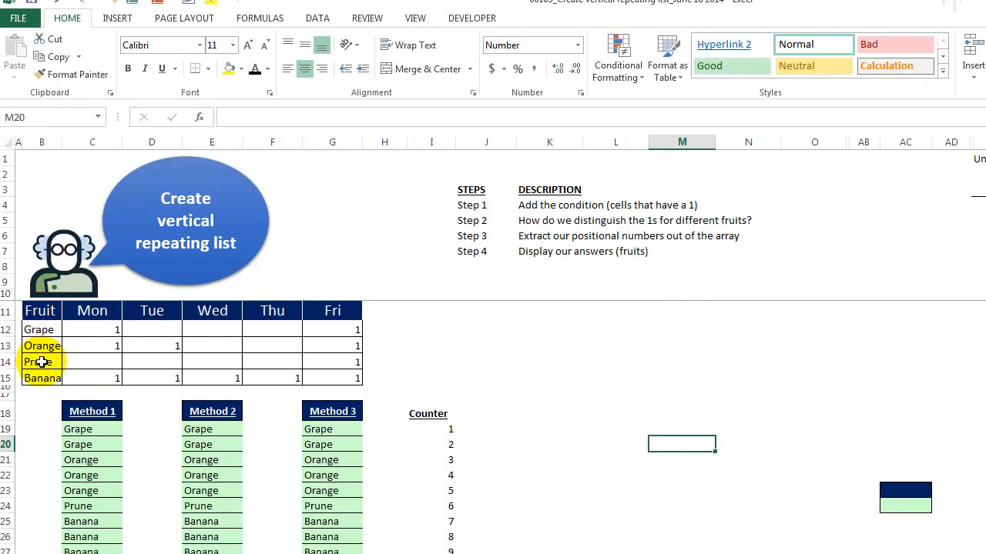
{"action": "left_click", "coordinate": [40, 330]}
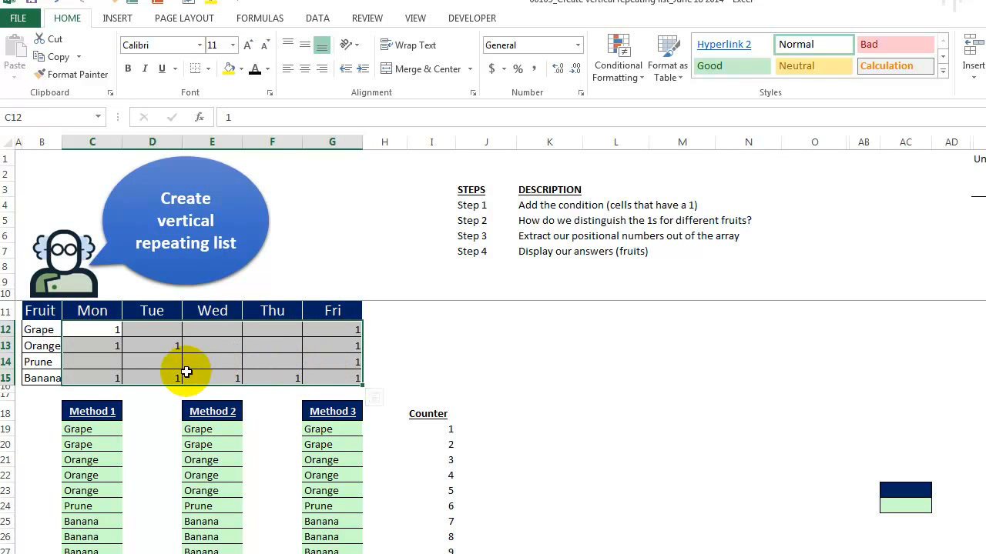
{"action": "left_click", "coordinate": [41, 330]}
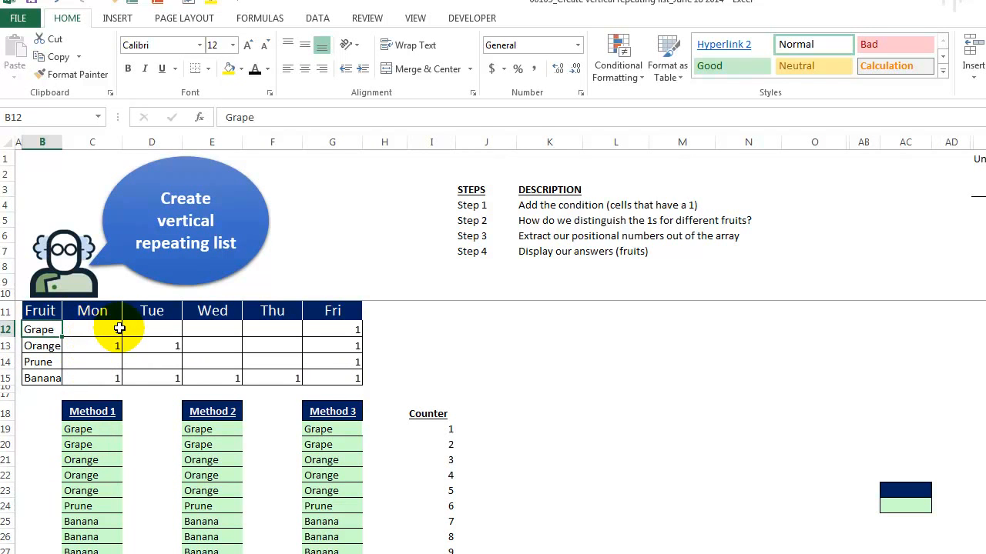
{"action": "left_click", "coordinate": [332, 330]}
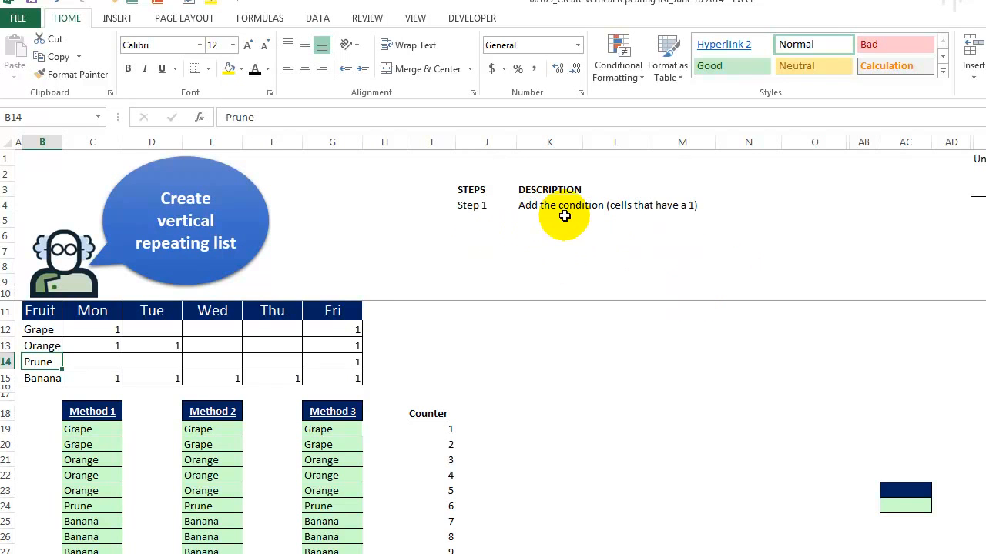
{"action": "mouse_move", "coordinate": [635, 214]}
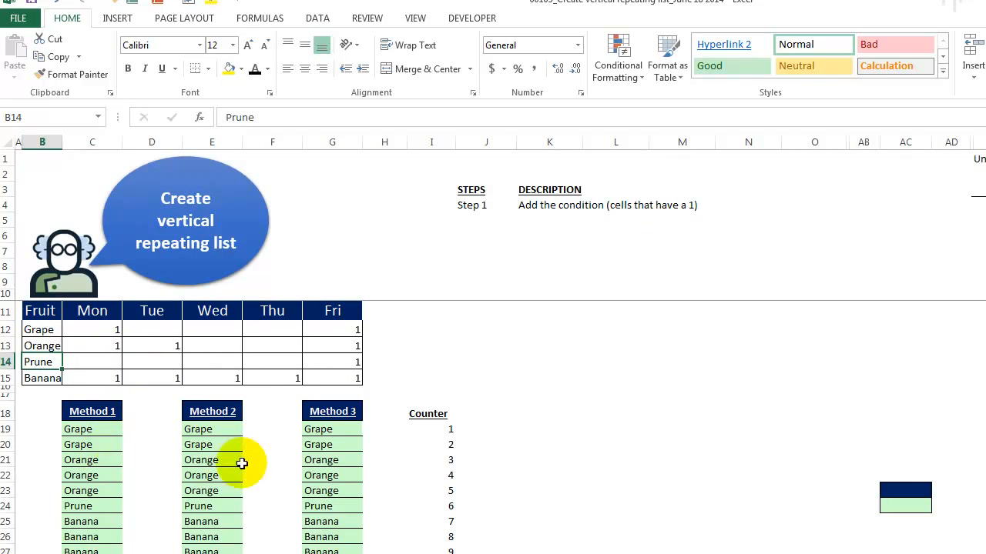
{"action": "type", "text": "1"}
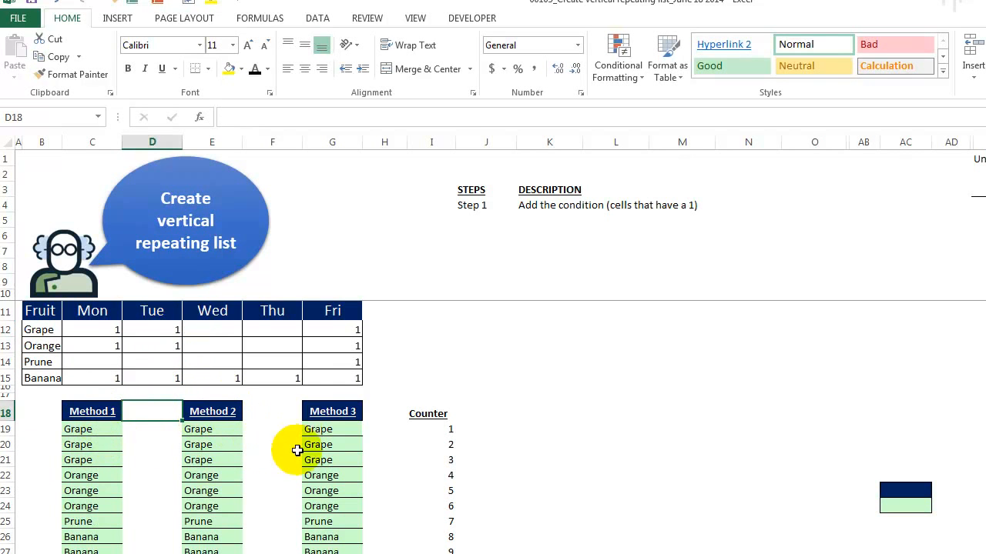
{"action": "left_click", "coordinate": [152, 329]}
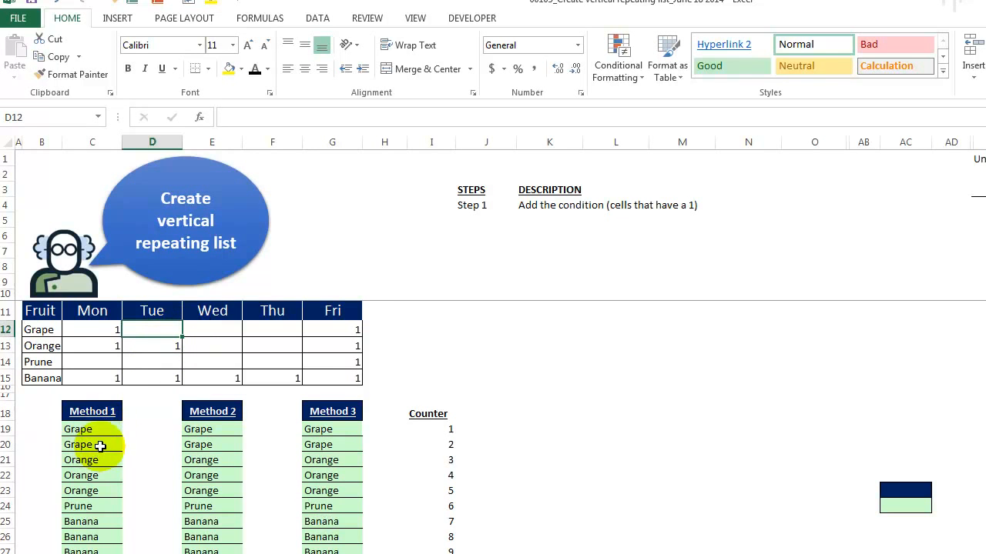
Evaluate the IF part of Method 1's C19 formula with F9 into its number/FALSE array
{"action": "left_click", "coordinate": [78, 429]}
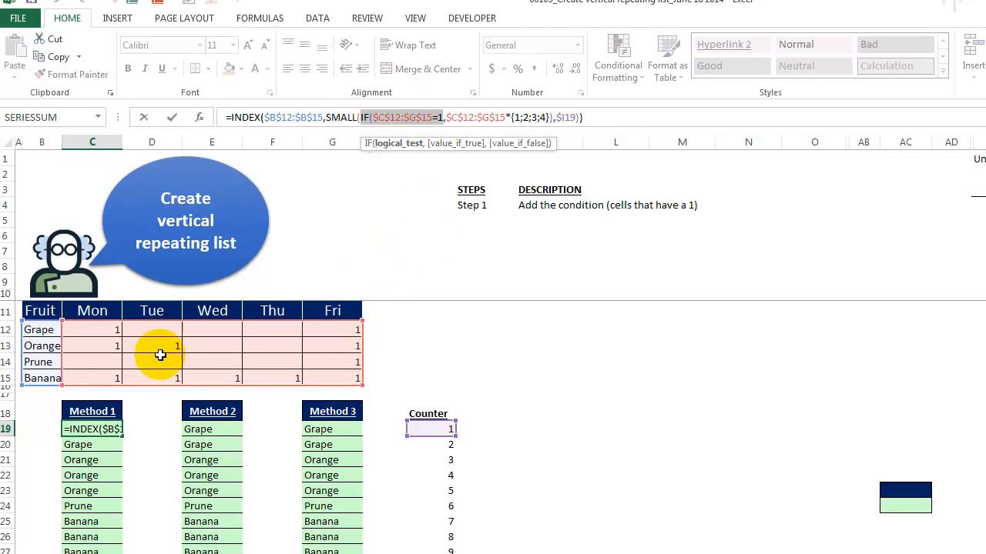
{"action": "mouse_move", "coordinate": [131, 369]}
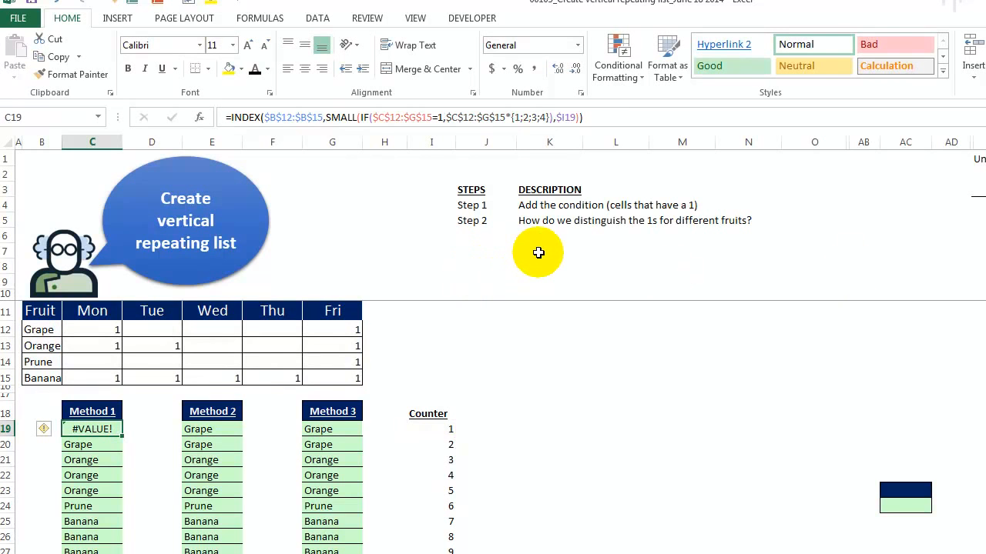
{"action": "mouse_move", "coordinate": [539, 256]}
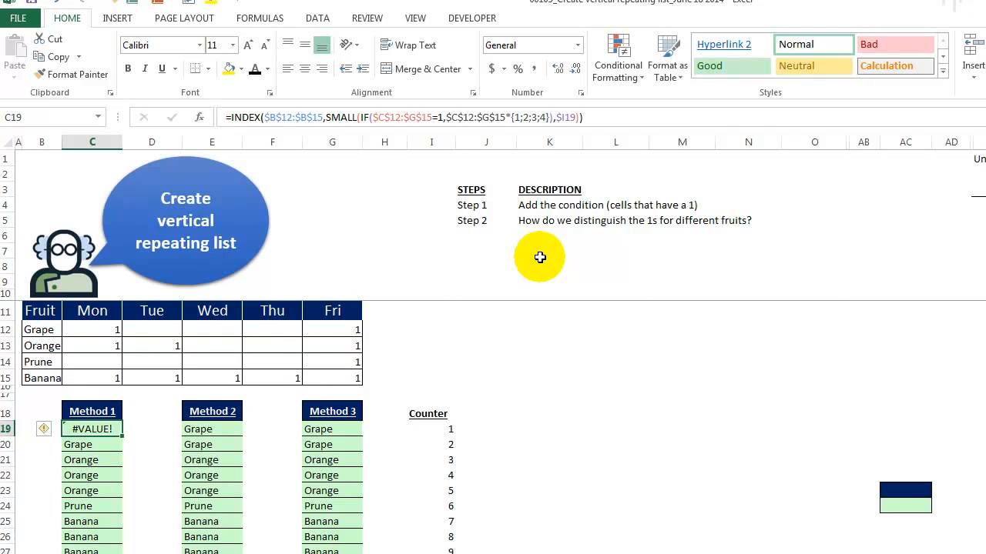
{"action": "mouse_move", "coordinate": [337, 358]}
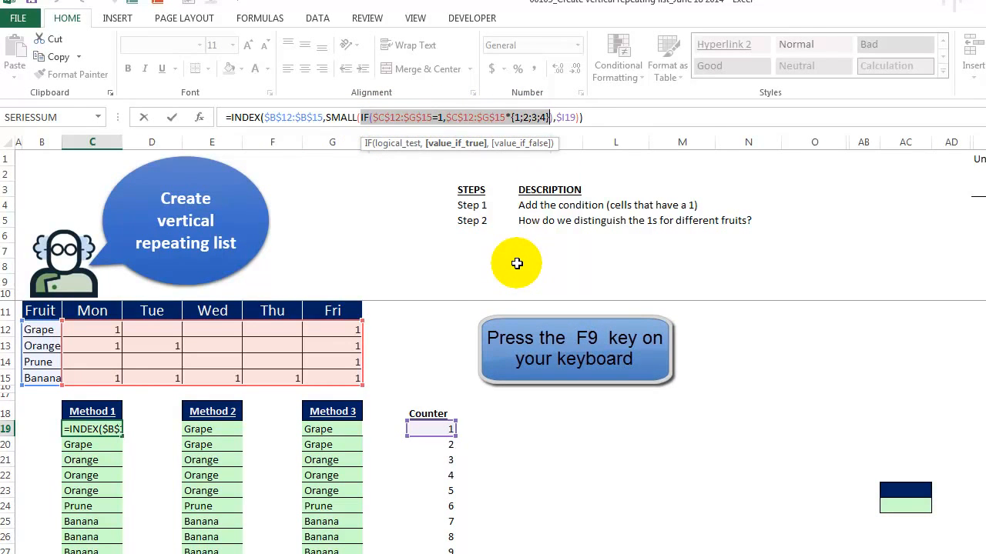
{"action": "key", "text": "F9"}
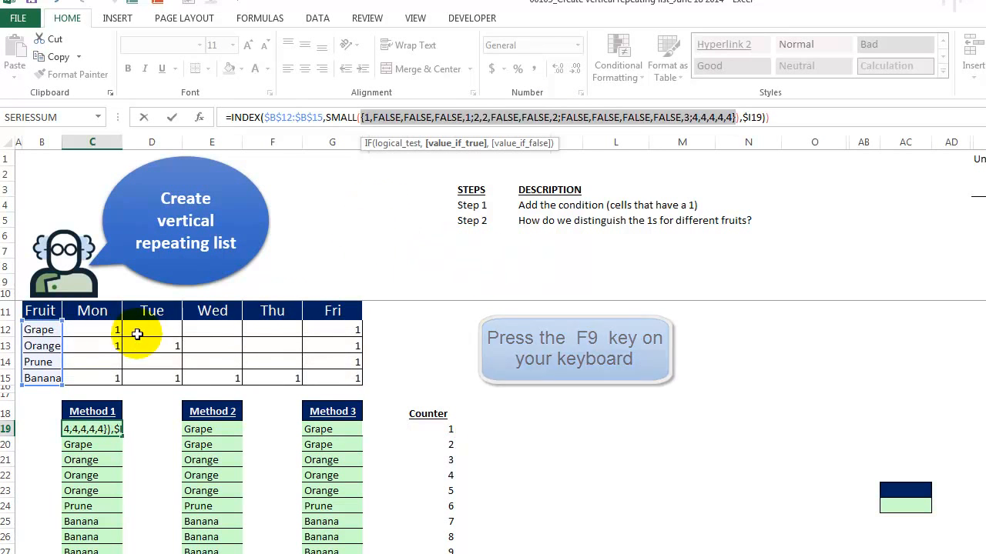
{"action": "key", "text": "f9"}
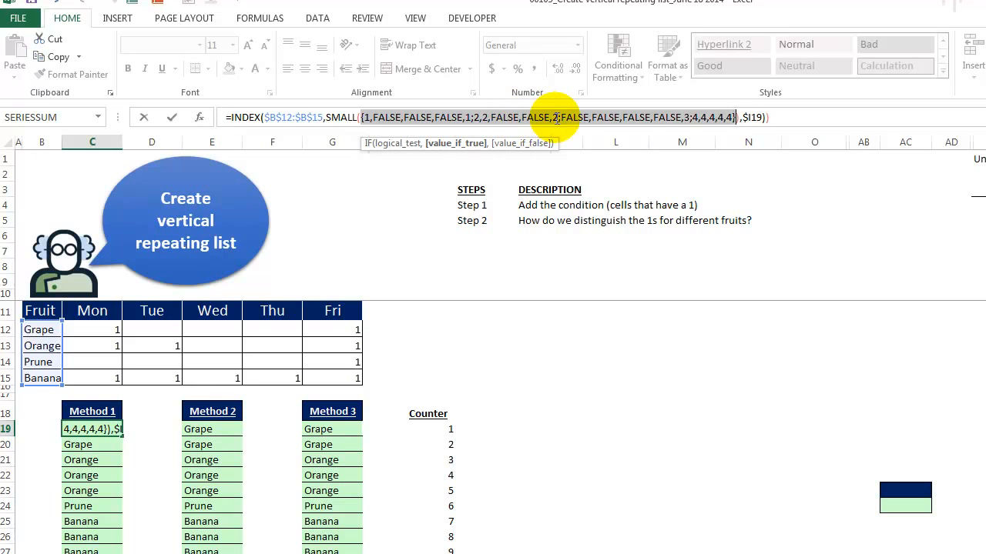
{"action": "mouse_move", "coordinate": [682, 125]}
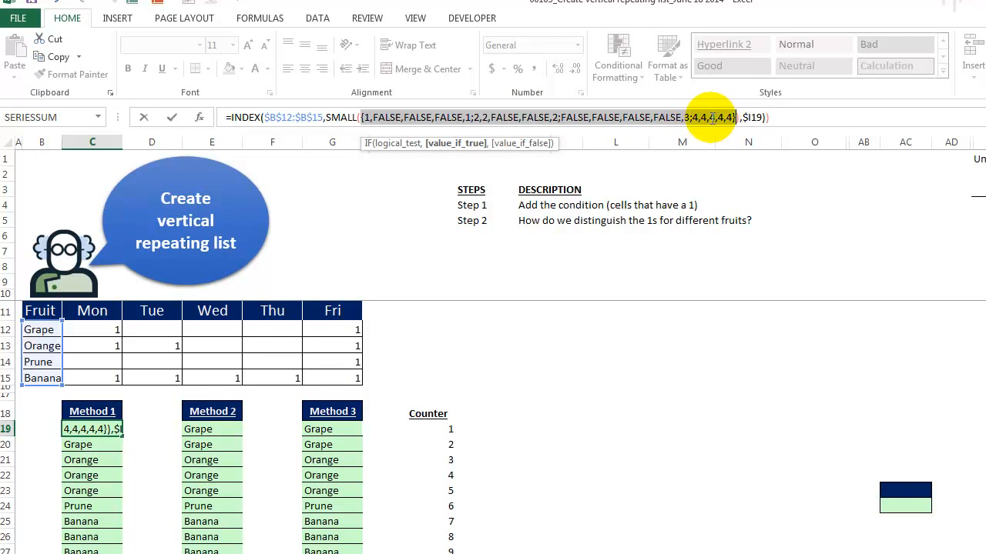
{"action": "mouse_move", "coordinate": [80, 375]}
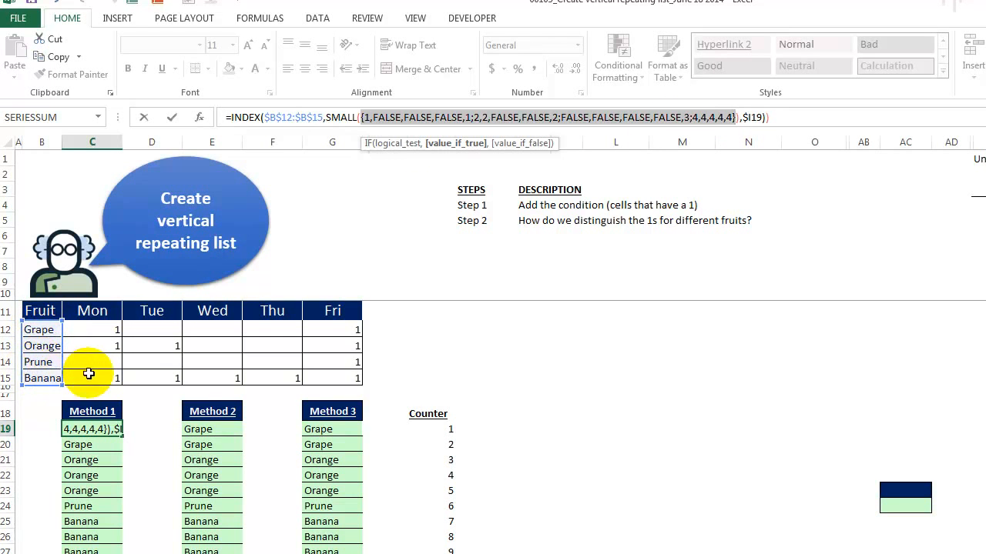
{"action": "mouse_move", "coordinate": [698, 262]}
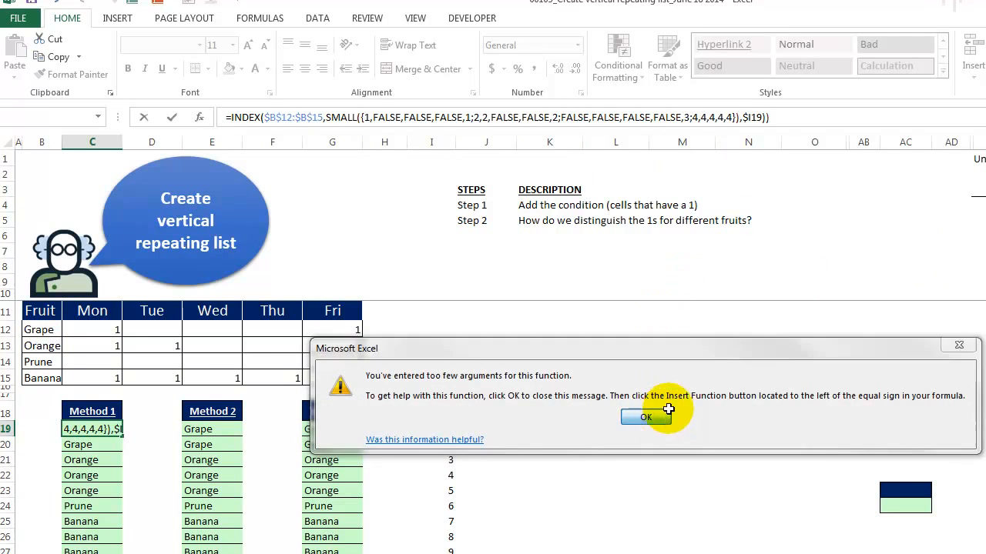
Dismiss the too-few-arguments warning
{"action": "left_click", "coordinate": [646, 417]}
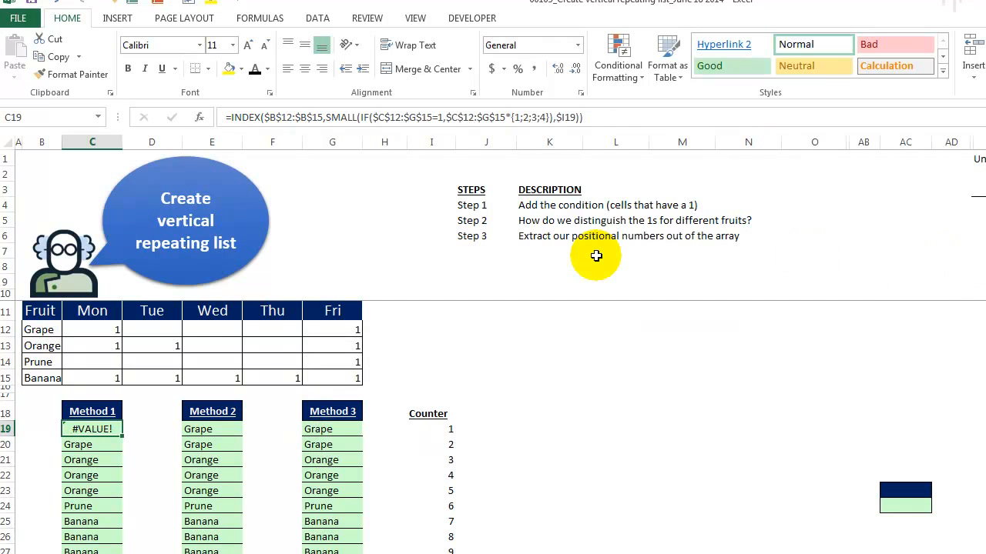
{"action": "mouse_move", "coordinate": [636, 247]}
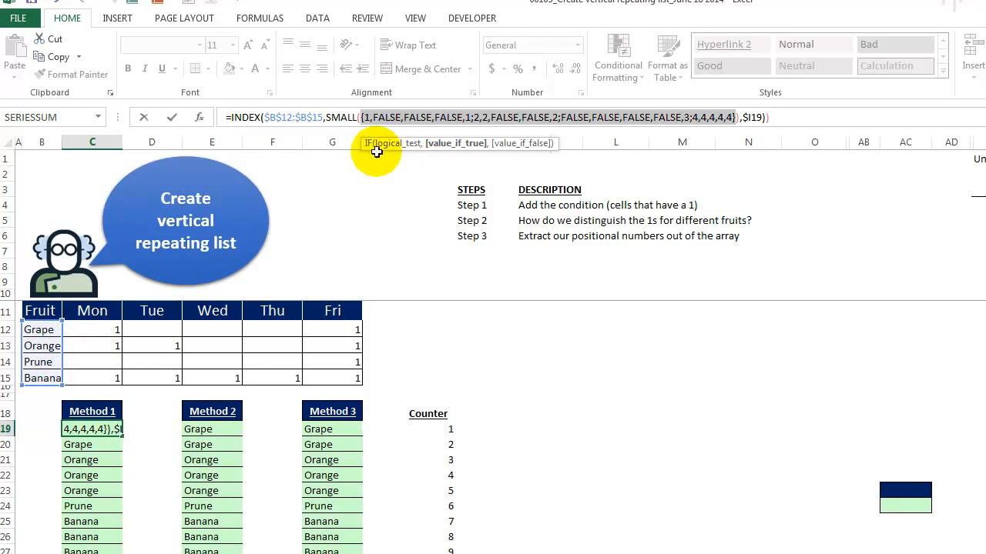
{"action": "mouse_move", "coordinate": [385, 150]}
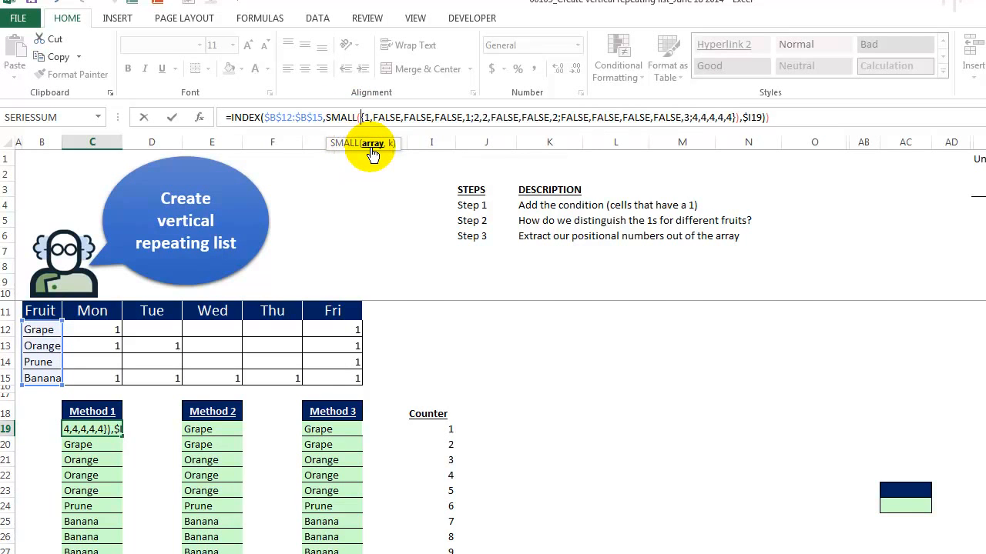
{"action": "mouse_move", "coordinate": [374, 154]}
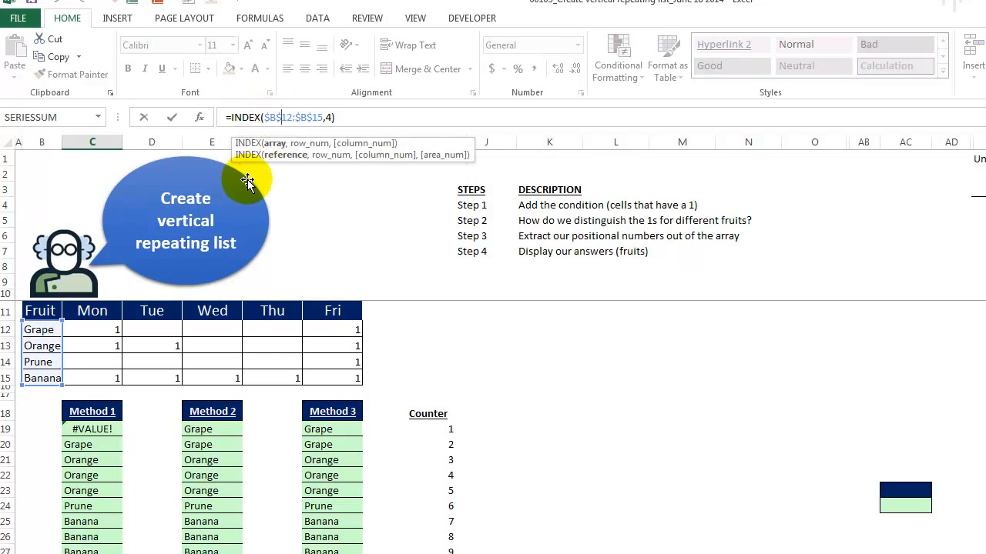
{"action": "mouse_move", "coordinate": [154, 237]}
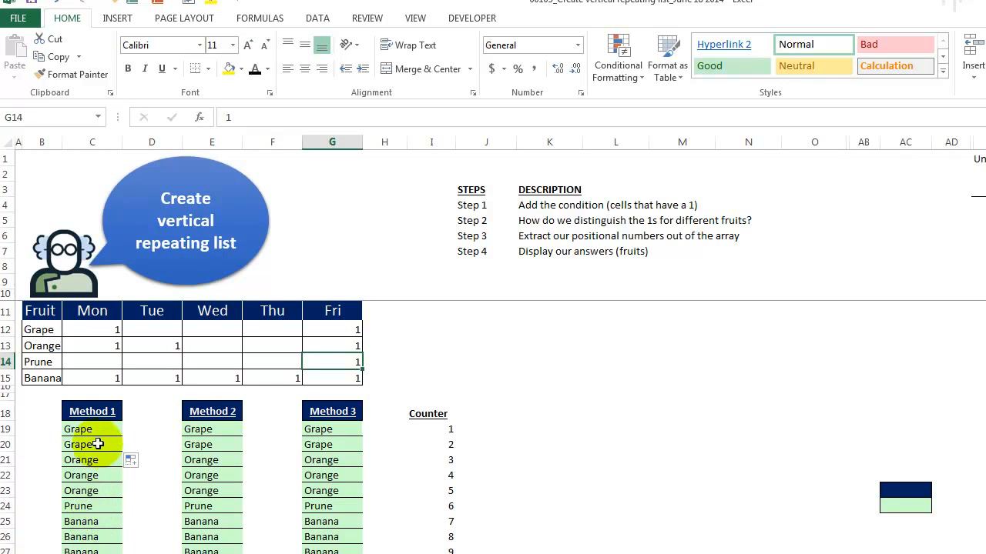
{"action": "left_click", "coordinate": [199, 429]}
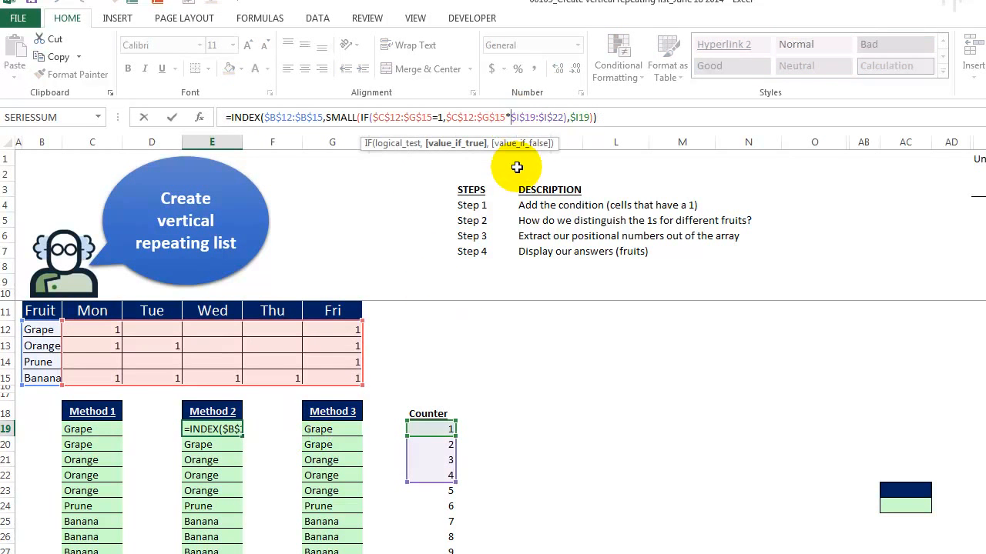
{"action": "mouse_move", "coordinate": [488, 297]}
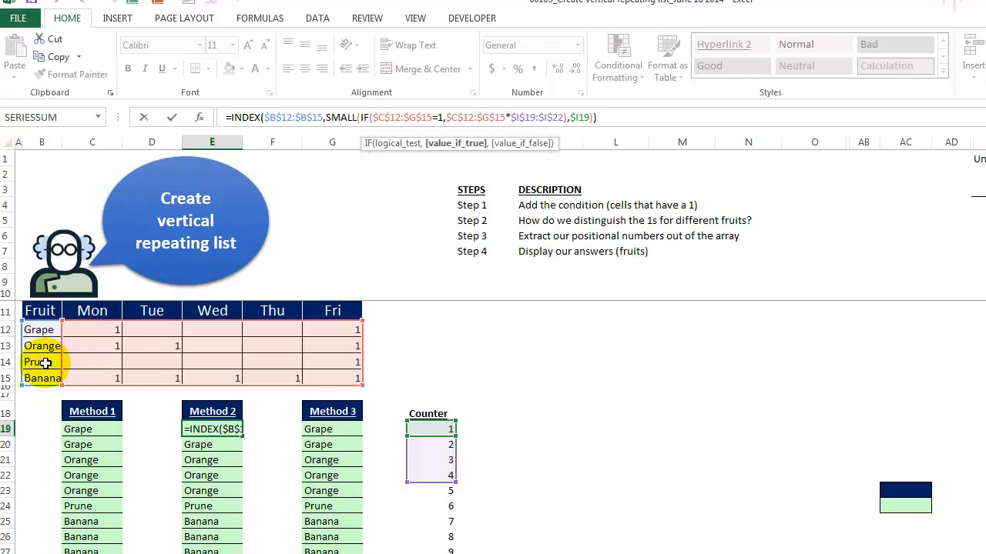
{"action": "mouse_move", "coordinate": [480, 442]}
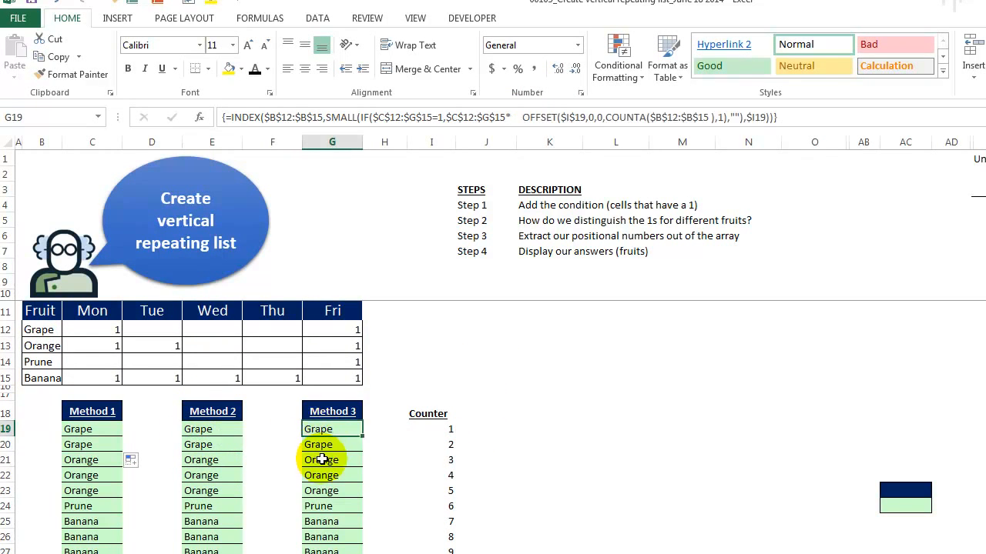
{"action": "mouse_move", "coordinate": [409, 391]}
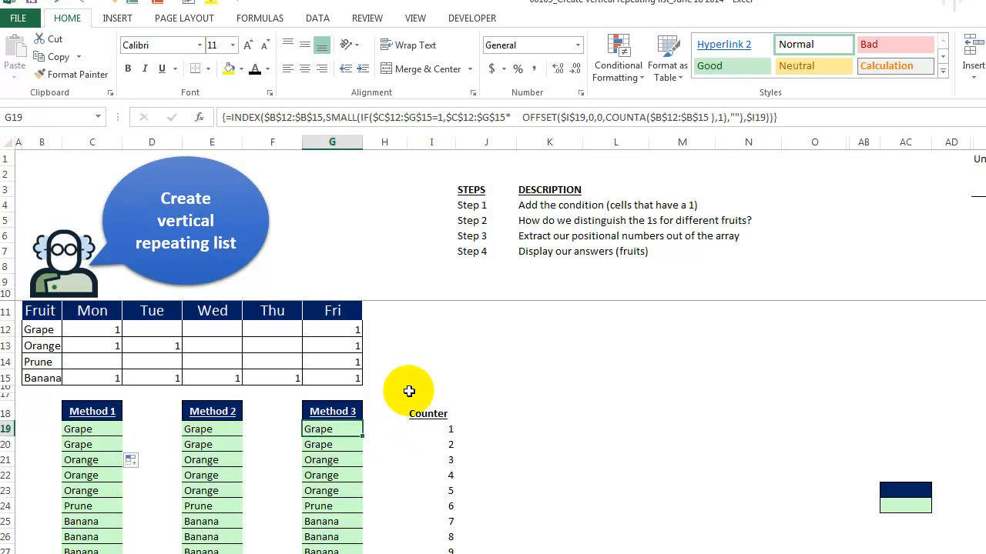
{"action": "mouse_move", "coordinate": [510, 117]}
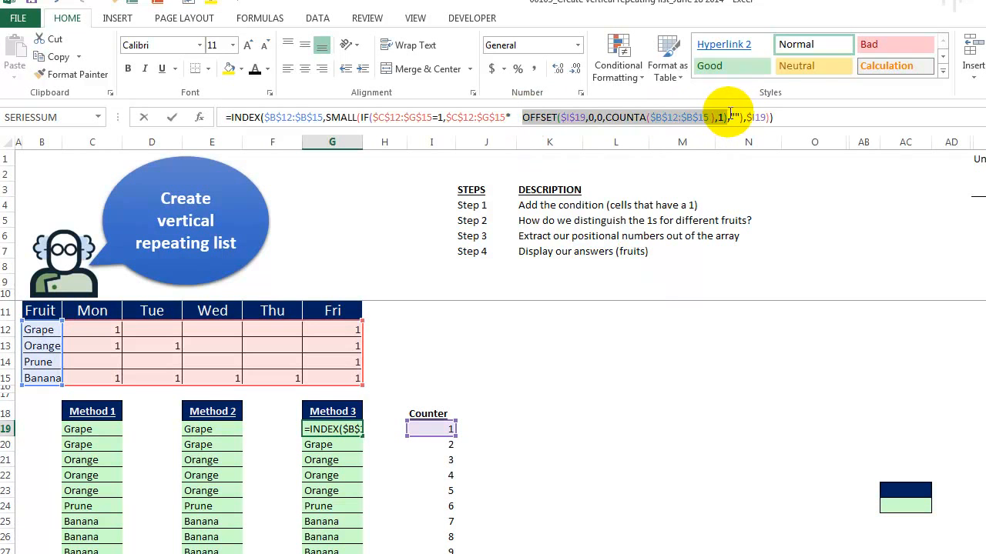
{"action": "mouse_move", "coordinate": [714, 182]}
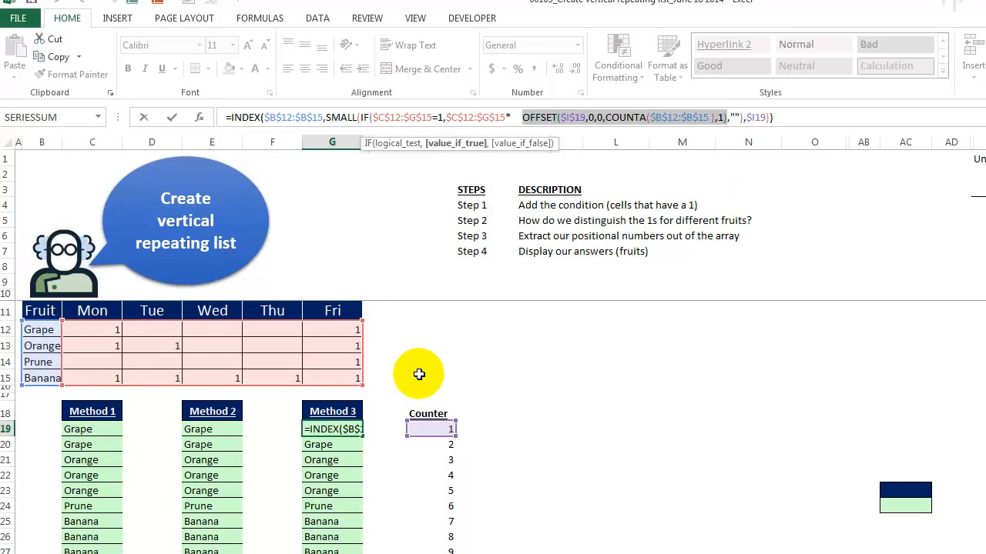
{"action": "mouse_move", "coordinate": [40, 393]}
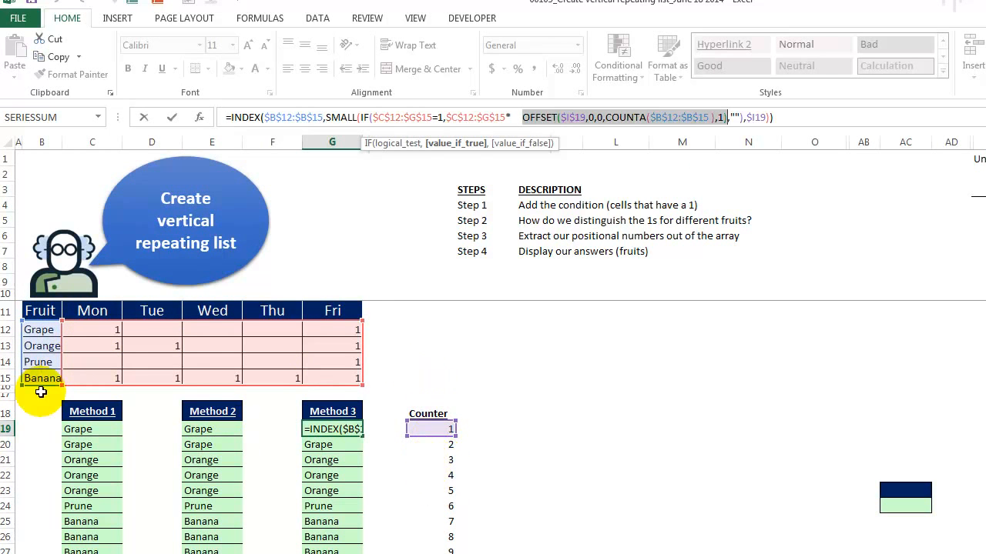
{"action": "mouse_move", "coordinate": [40, 354]}
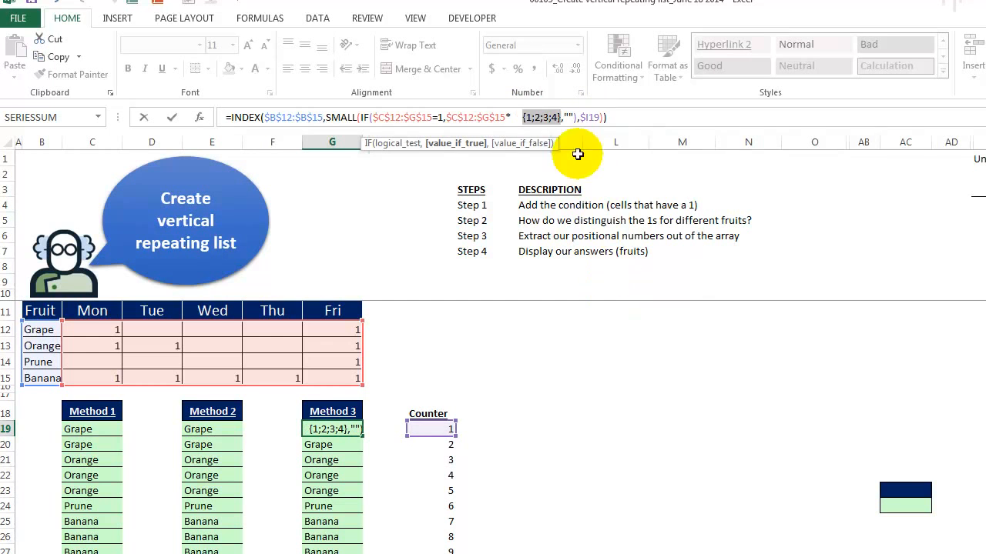
{"action": "mouse_move", "coordinate": [549, 263]}
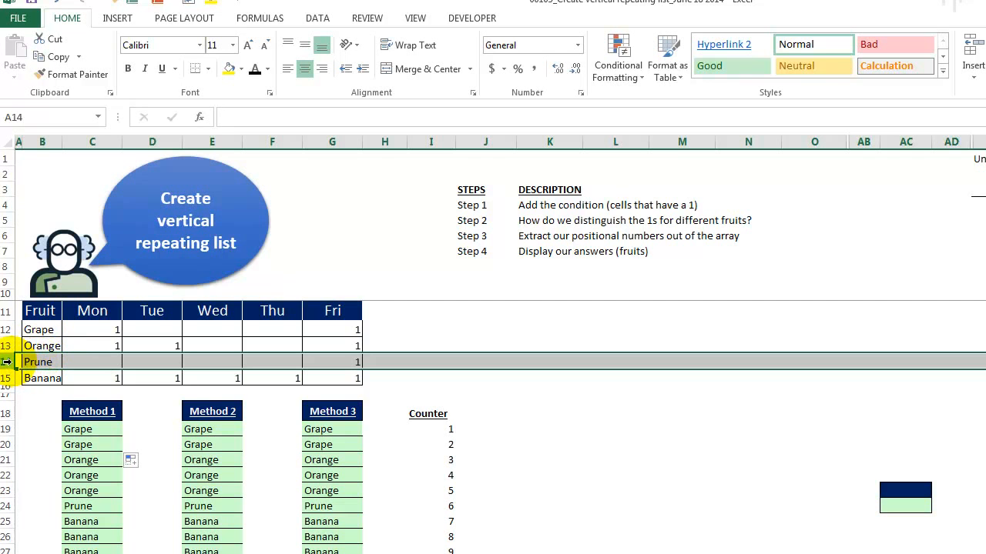
Insert an Apple row above Banana with a 1 under Tue, then compare Methods 1–3
{"action": "left_click", "coordinate": [42, 345]}
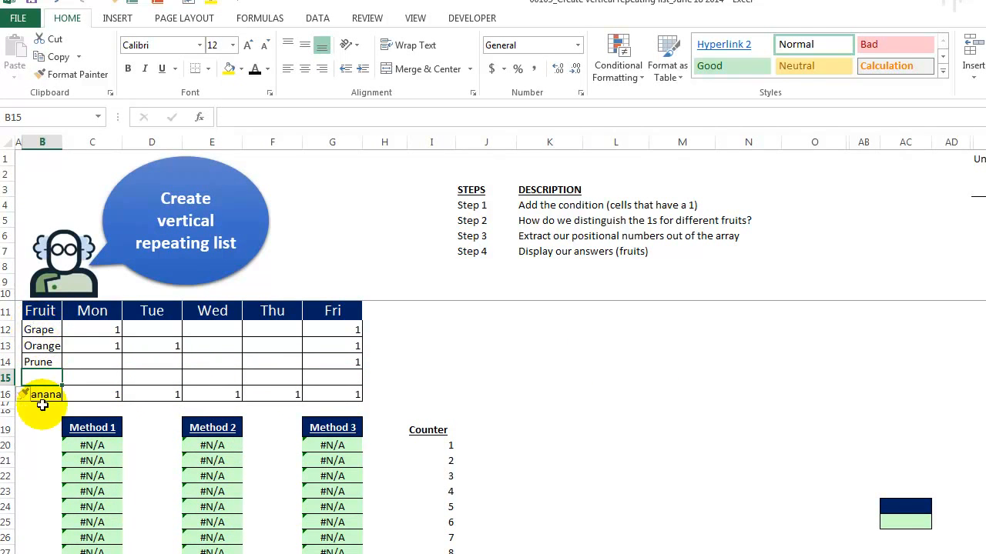
{"action": "type", "text": "Apple"}
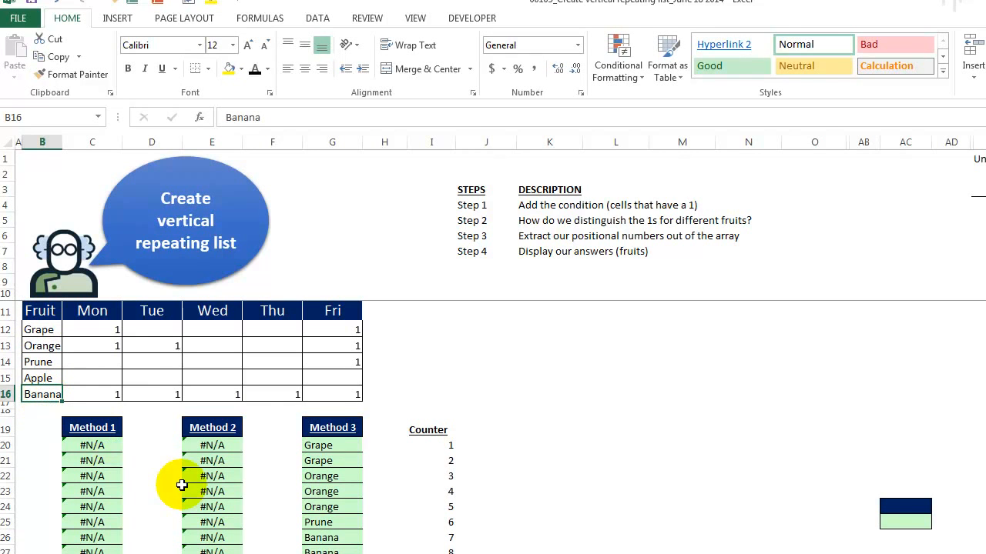
{"action": "left_click", "coordinate": [149, 372]}
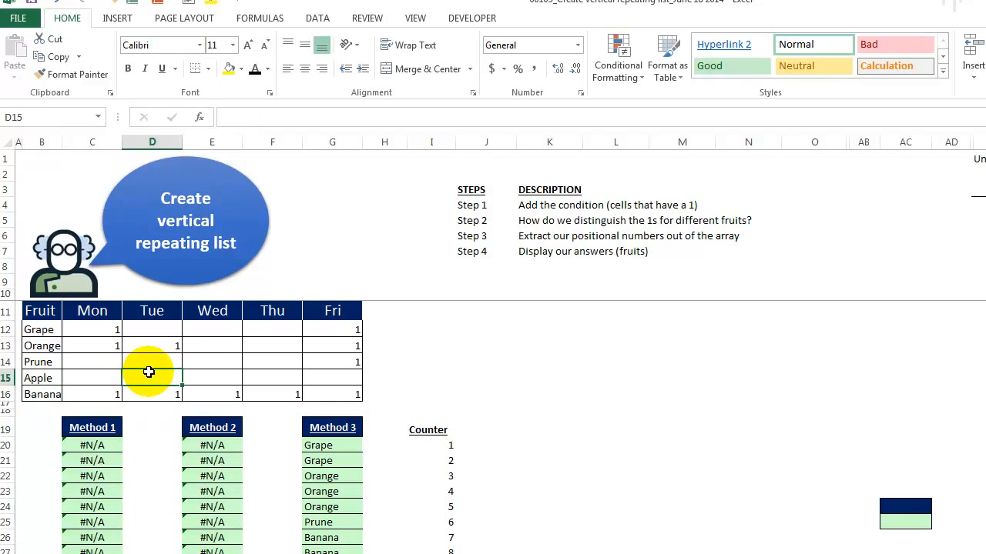
{"action": "left_click", "coordinate": [212, 362]}
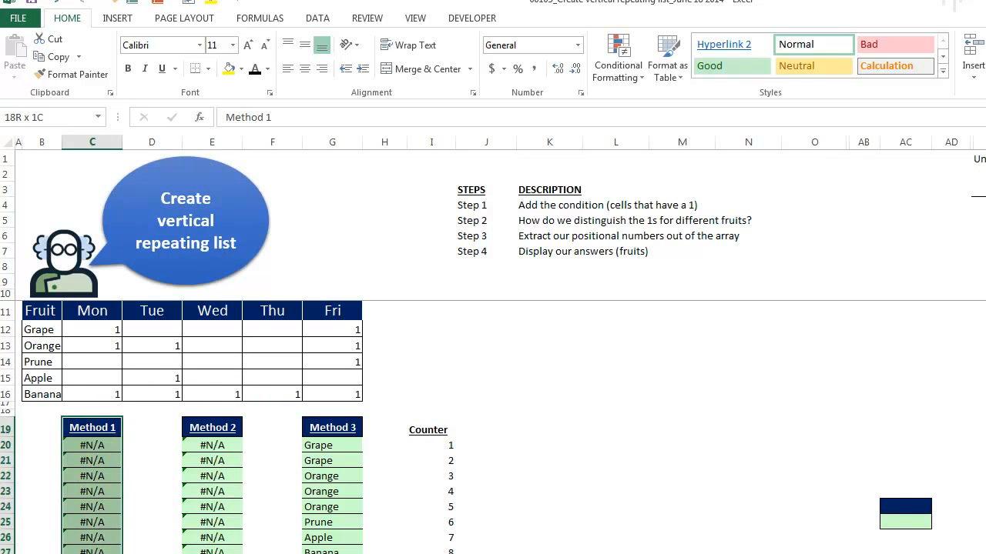
{"action": "left_click", "coordinate": [212, 427]}
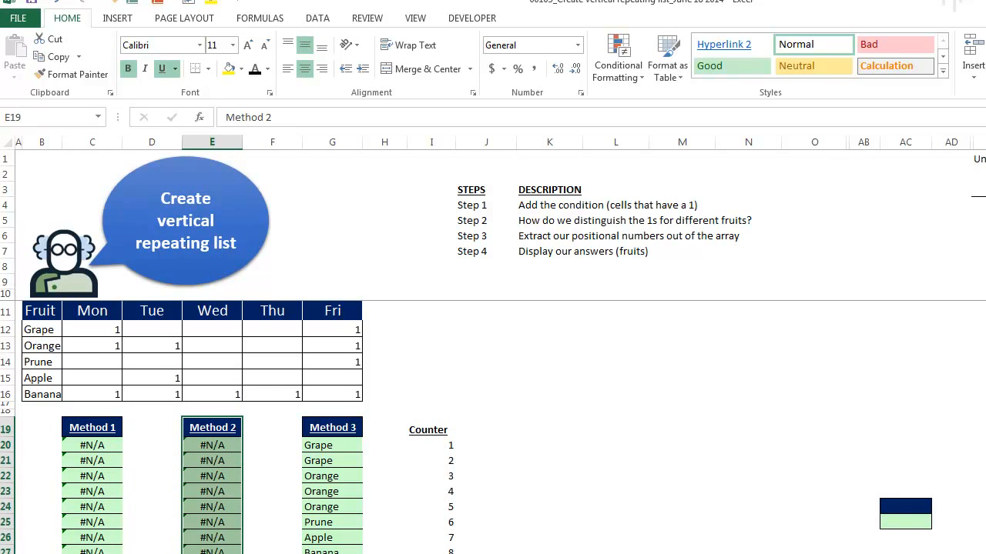
{"action": "left_click", "coordinate": [332, 445]}
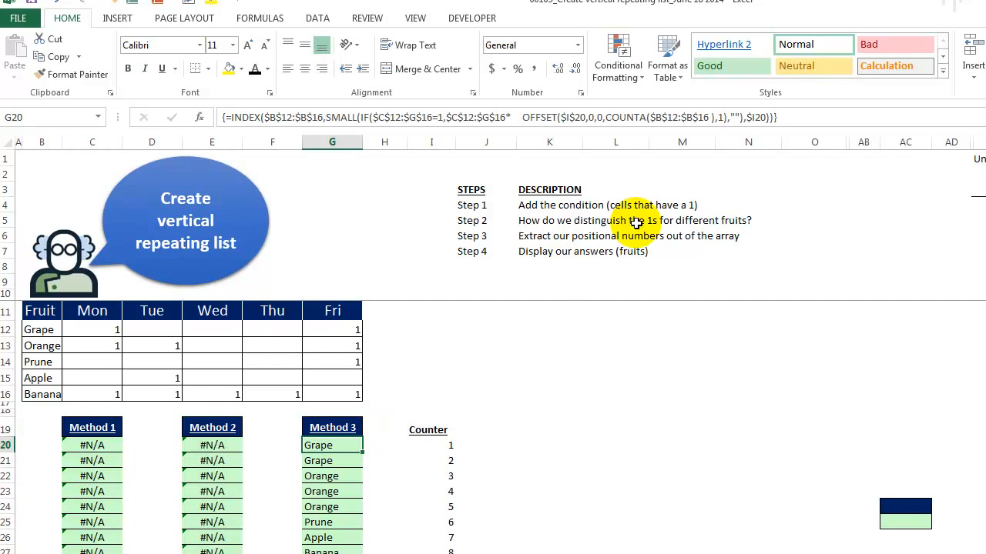
{"action": "mouse_move", "coordinate": [522, 117]}
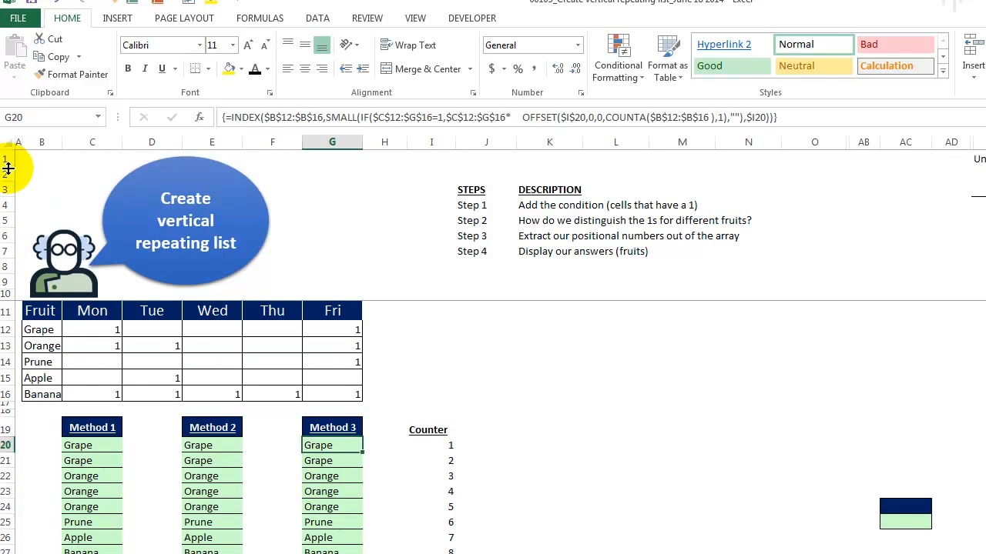
{"action": "mouse_move", "coordinate": [156, 385]}
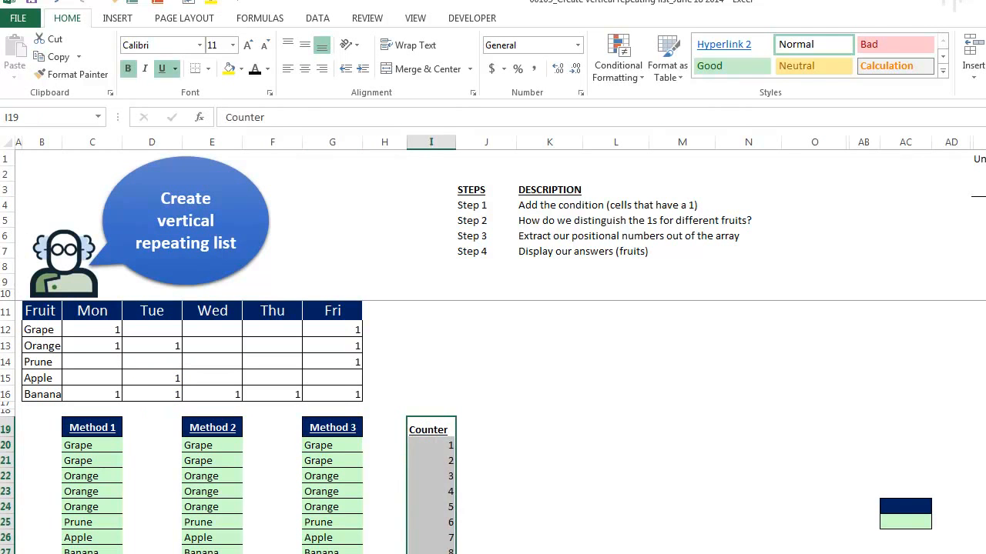
{"action": "mouse_move", "coordinate": [295, 450]}
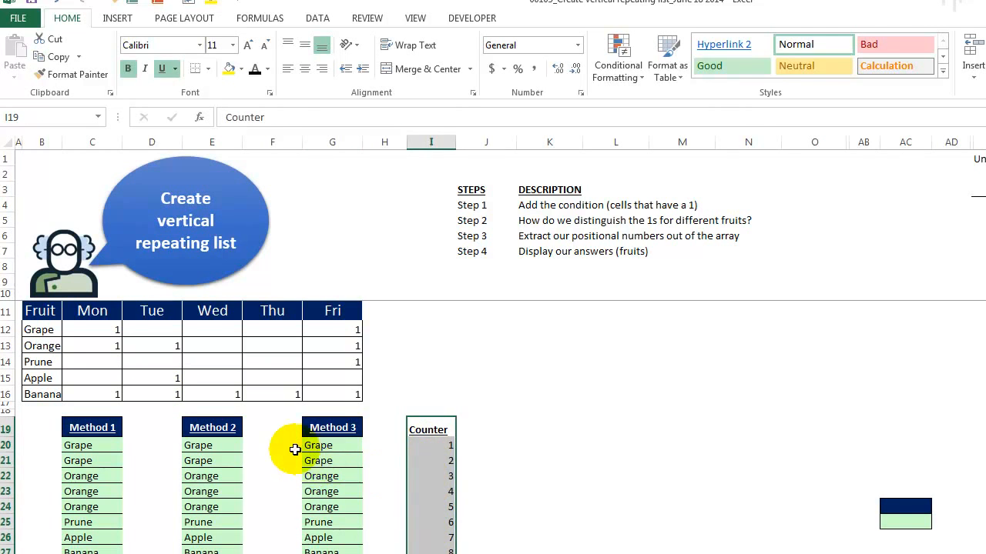
Insert a Watermelon row above Orange and give it a 1 under Wed
{"action": "left_click", "coordinate": [318, 445]}
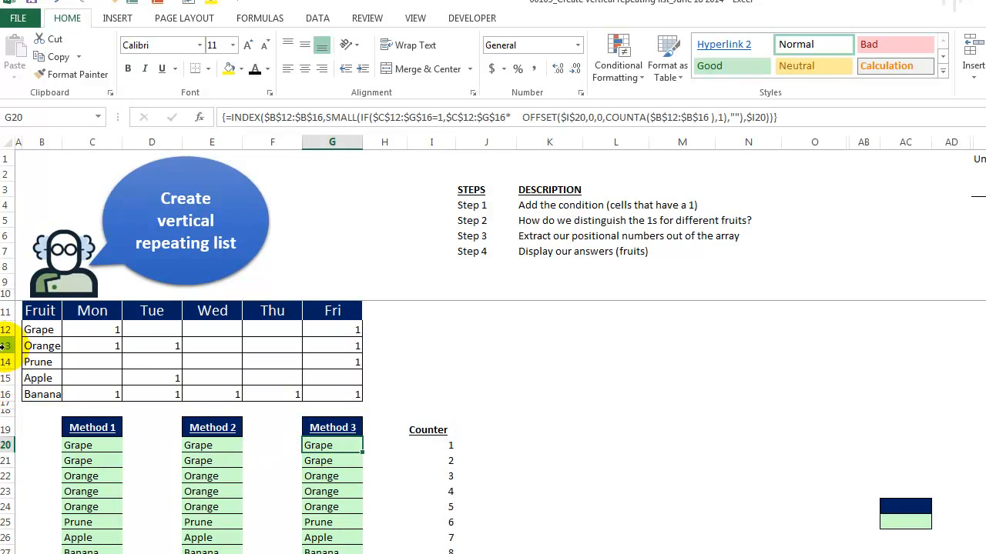
{"action": "right_click", "coordinate": [42, 345]}
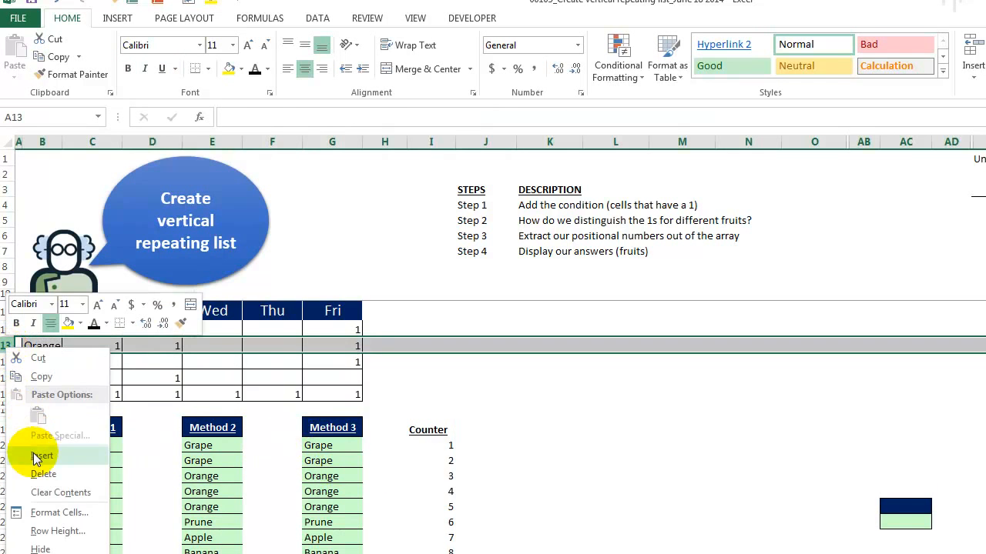
{"action": "left_click", "coordinate": [42, 455]}
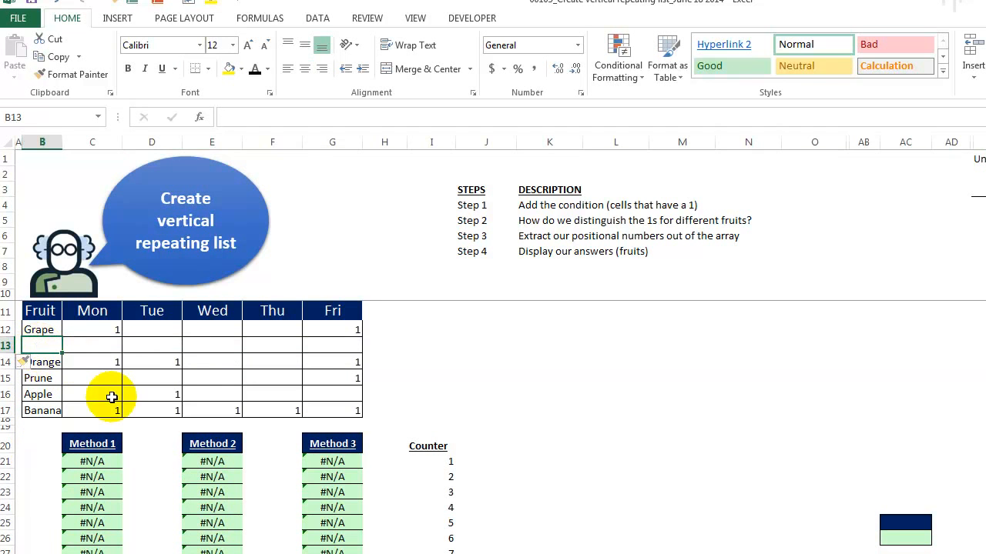
{"action": "type", "text": "Water"}
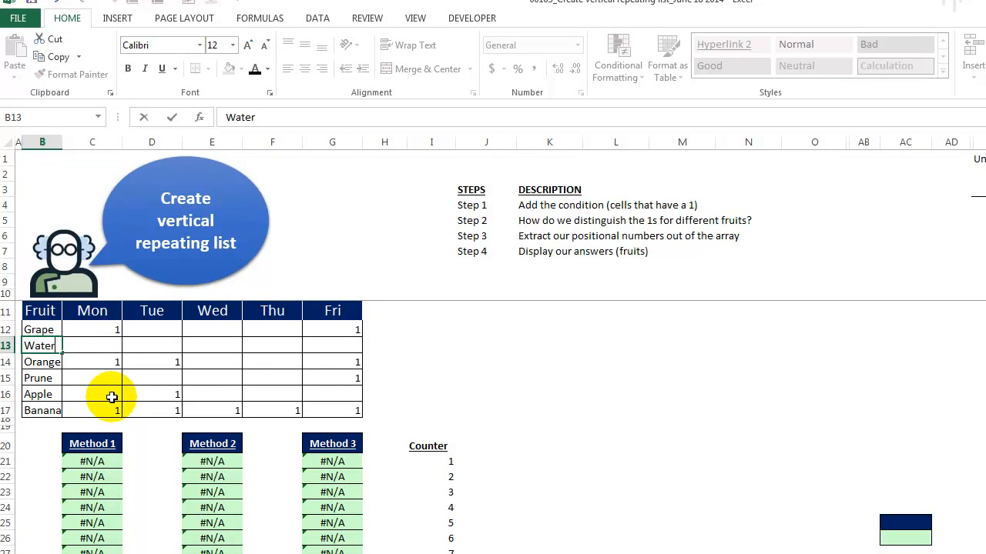
{"action": "type", "text": "Watermelon"}
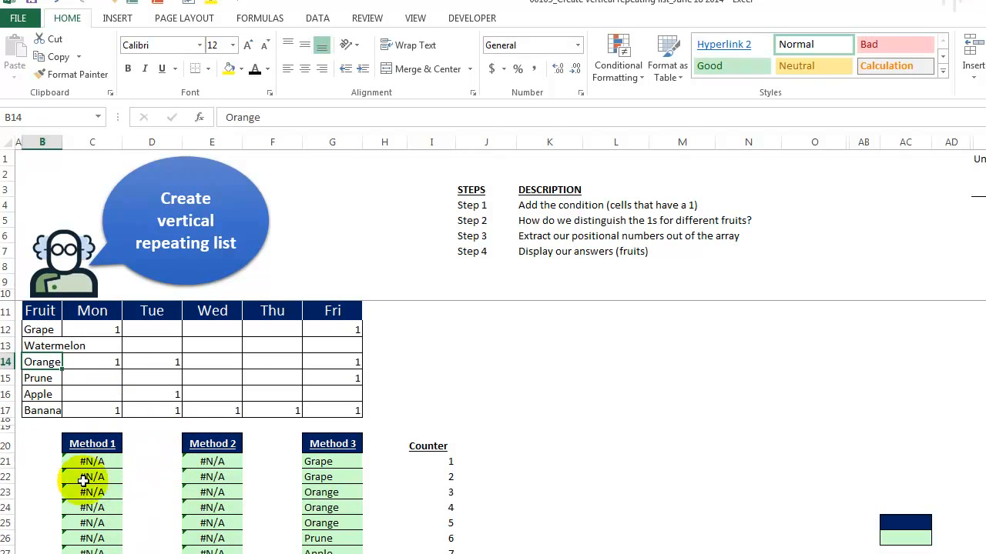
{"action": "mouse_move", "coordinate": [230, 345]}
{"action": "type", "text": "1"}
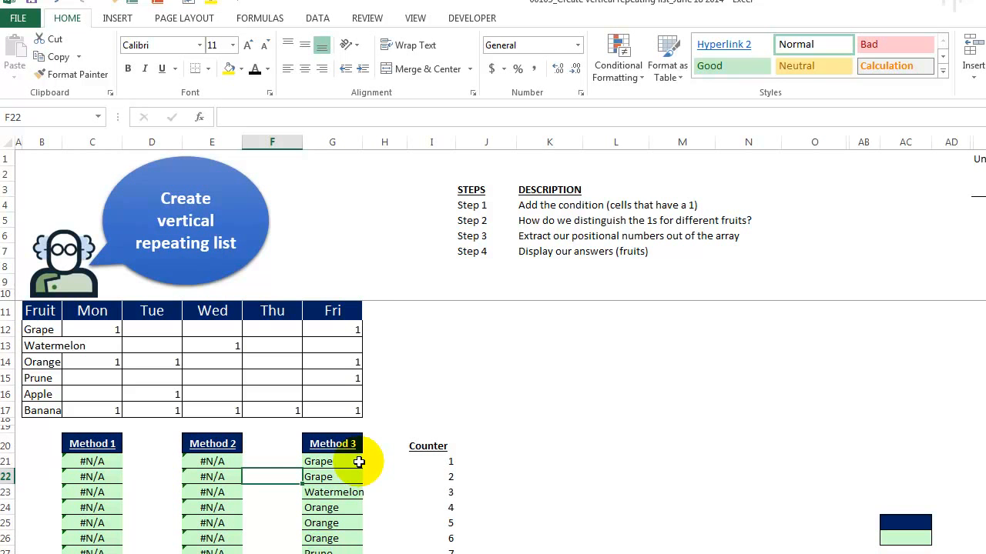
{"action": "mouse_move", "coordinate": [367, 460]}
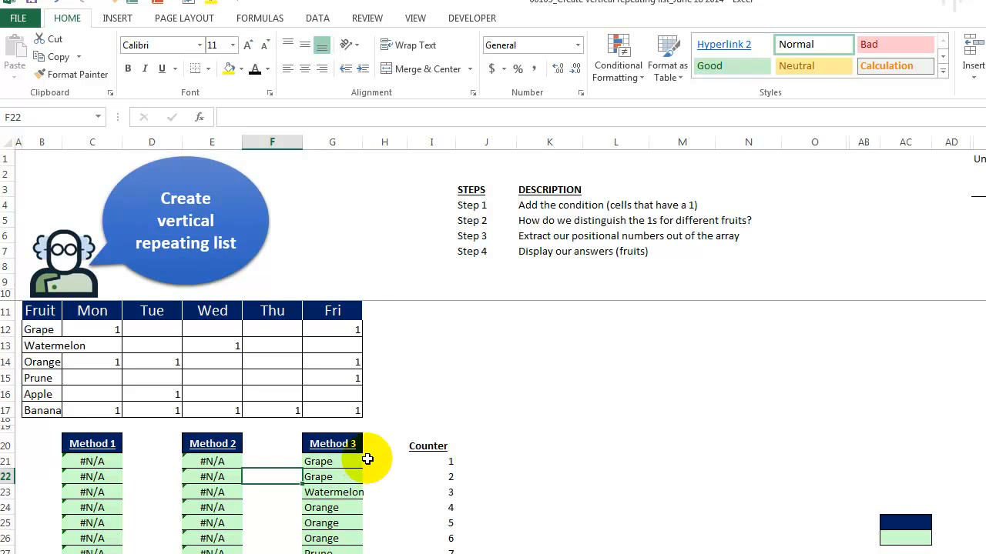
Copy the navy-and-green two-cell block into J16:J17 beside the fruit table
{"action": "scroll", "scroll_direction": "down", "scroll_amount": 3}
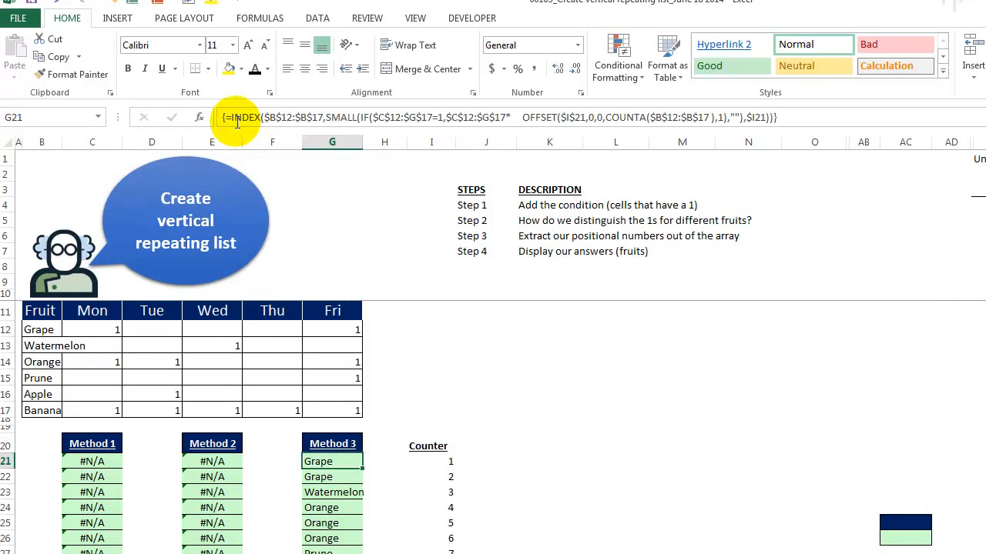
{"action": "mouse_move", "coordinate": [235, 117]}
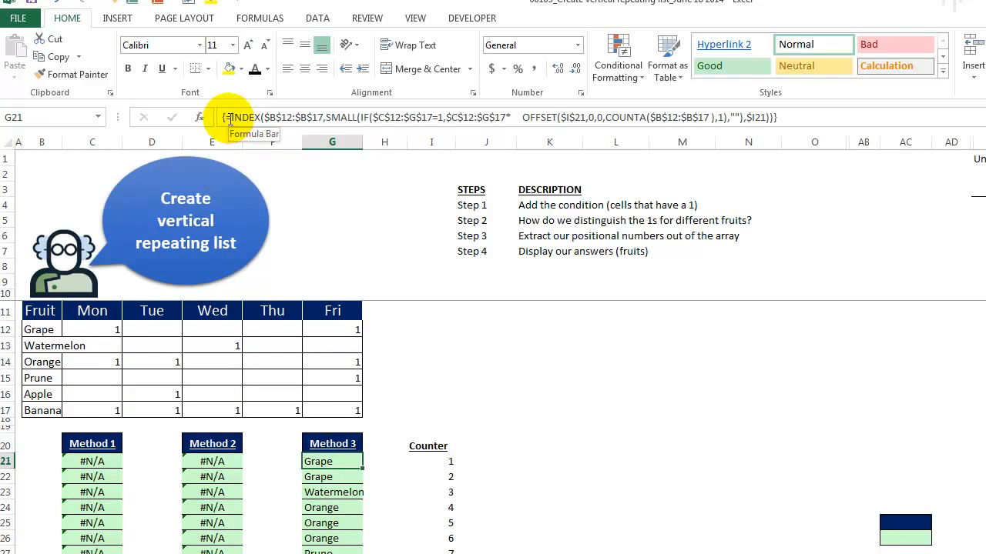
{"action": "mouse_move", "coordinate": [513, 130]}
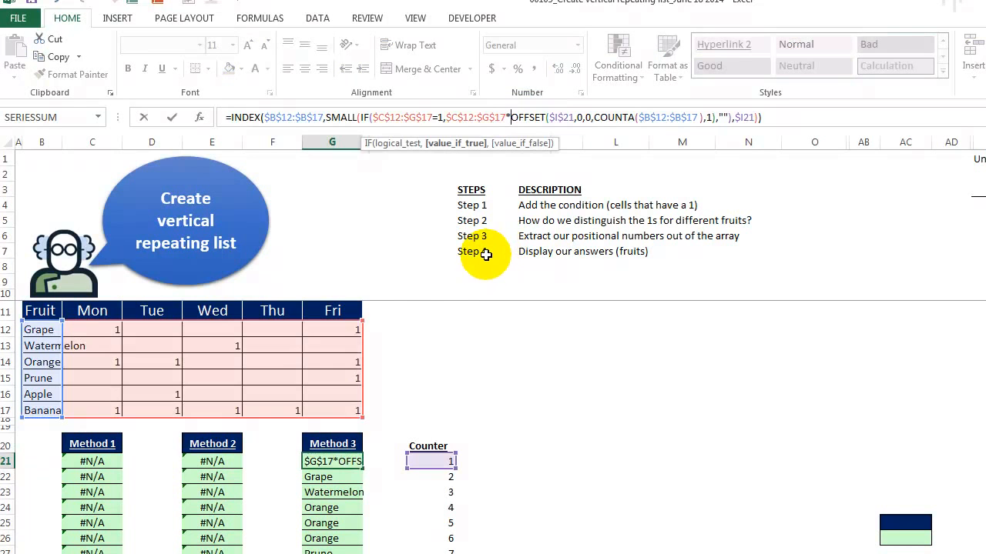
{"action": "key", "text": "ctrl+shift+enter"}
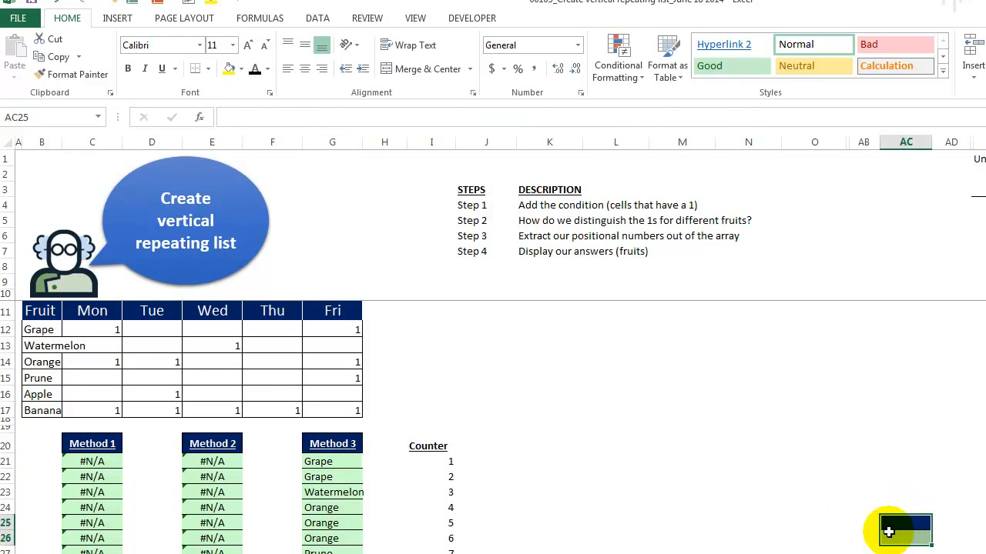
{"action": "left_click", "coordinate": [430, 393]}
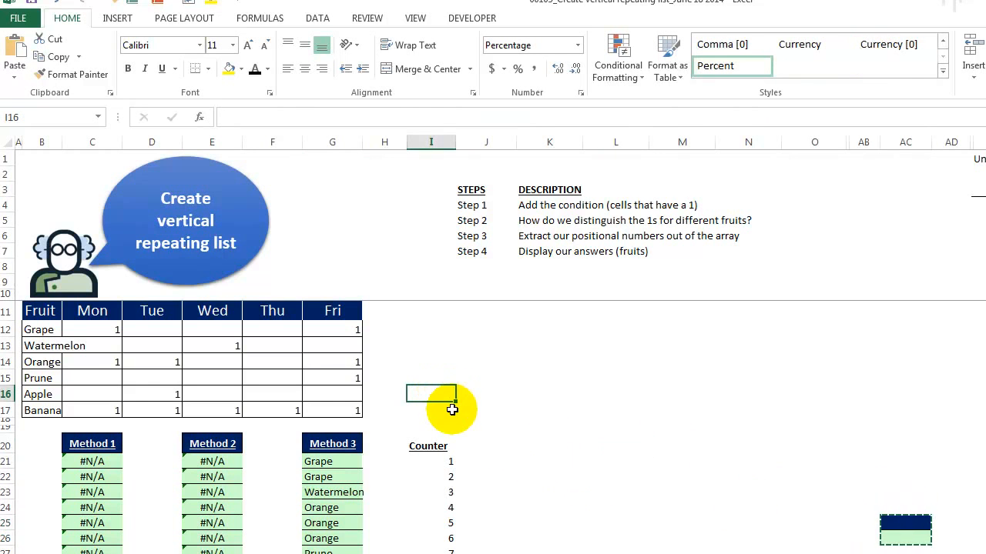
{"action": "mouse_move", "coordinate": [493, 394]}
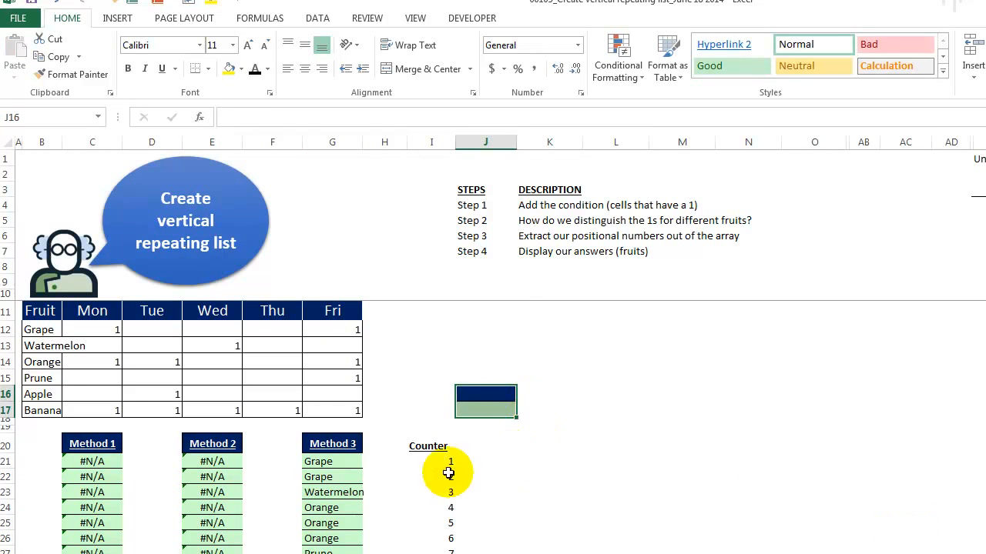
{"action": "left_click", "coordinate": [318, 462]}
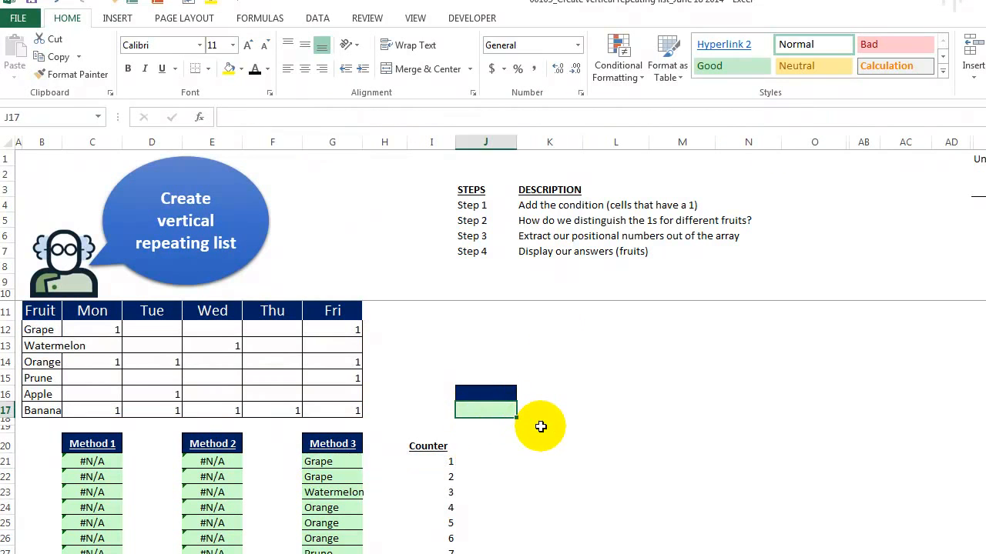
Enter =COUNTA(B12:B17) in J17 and wrap Method 3 in IF(I21>$J$17,"",…)
{"action": "type", "text": "=cou"}
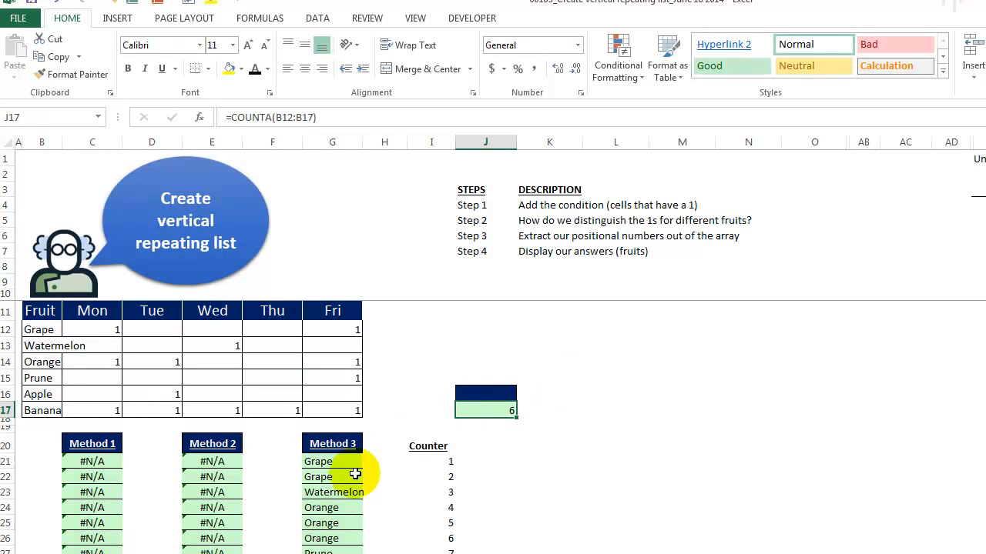
{"action": "mouse_move", "coordinate": [348, 466]}
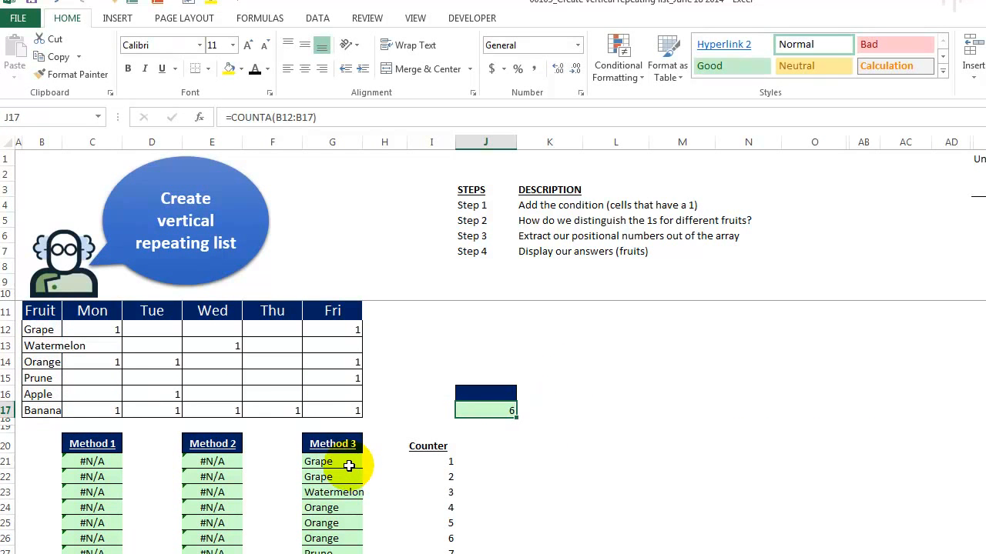
{"action": "left_click", "coordinate": [332, 462]}
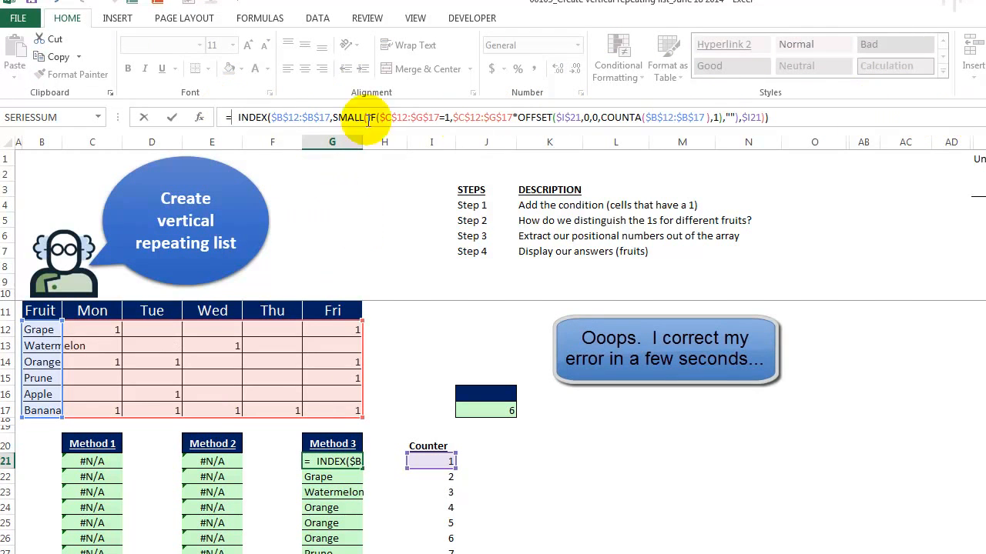
{"action": "mouse_move", "coordinate": [376, 175]}
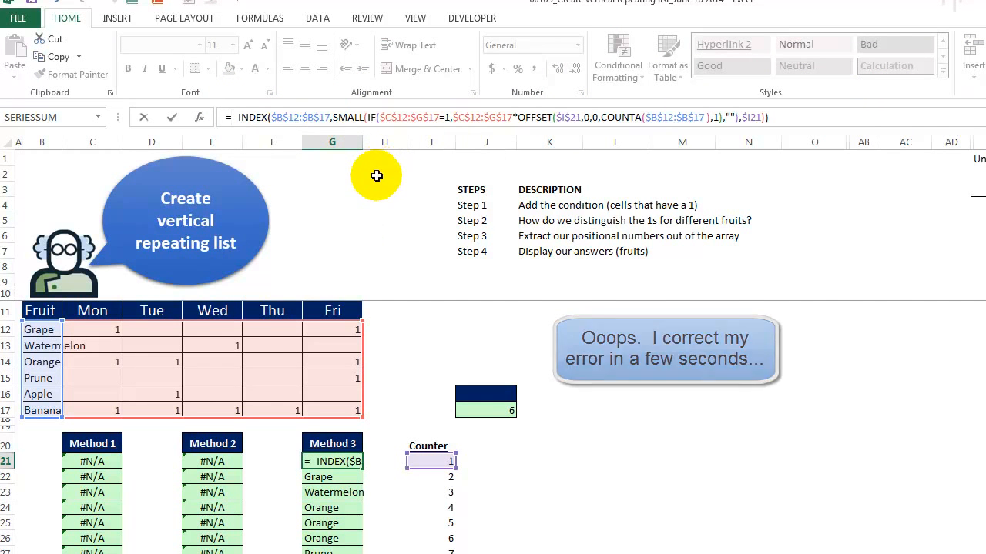
{"action": "type", "text": "if("}
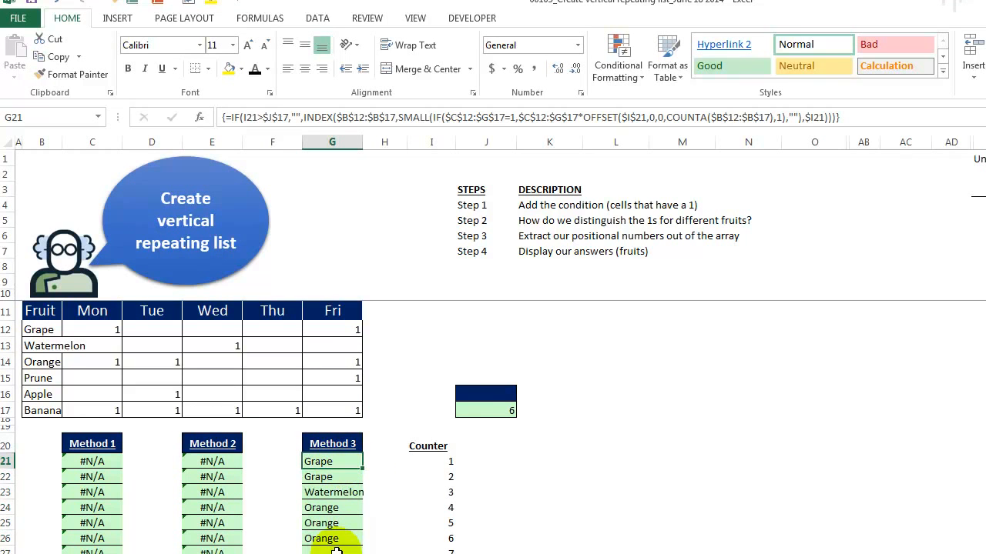
Change J17 to =SUM(C12:G17) so it totals 13, then inspect Method 3's formula
{"action": "left_click", "coordinate": [485, 410]}
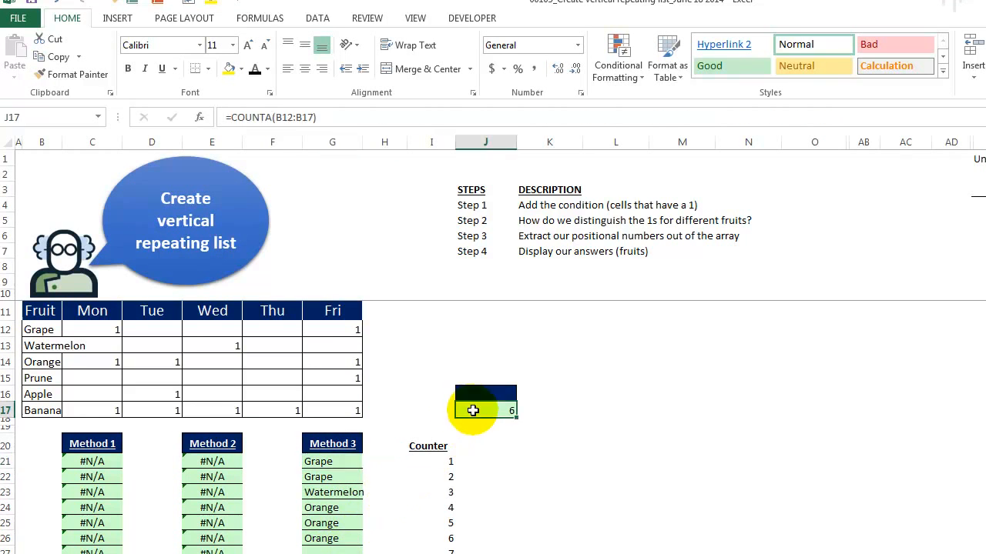
{"action": "left_click", "coordinate": [40, 329]}
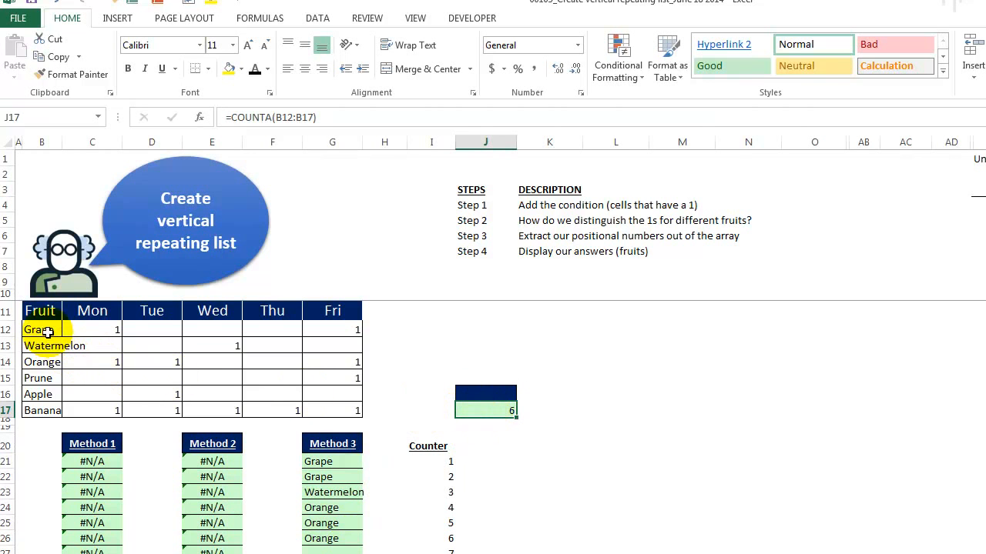
{"action": "left_click", "coordinate": [40, 329]}
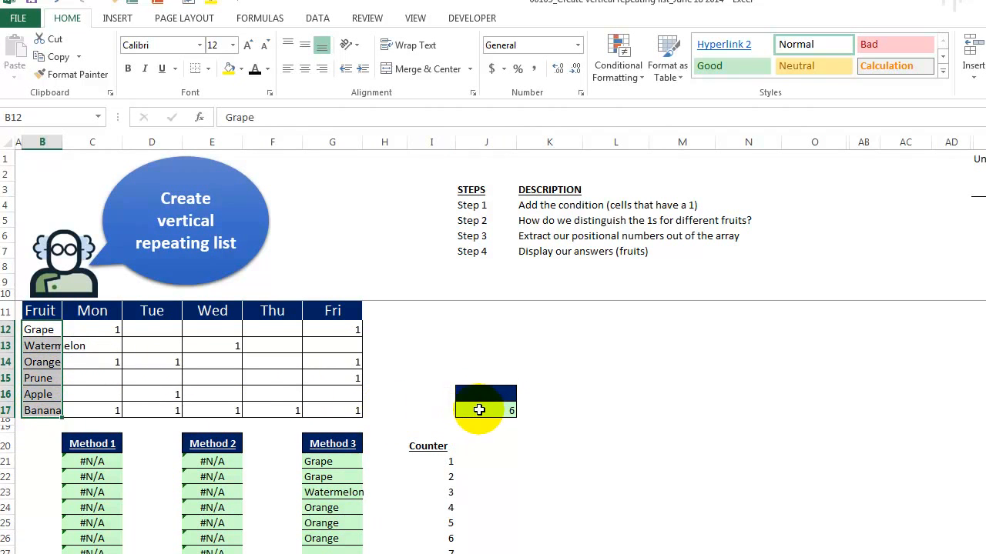
{"action": "left_click", "coordinate": [485, 410]}
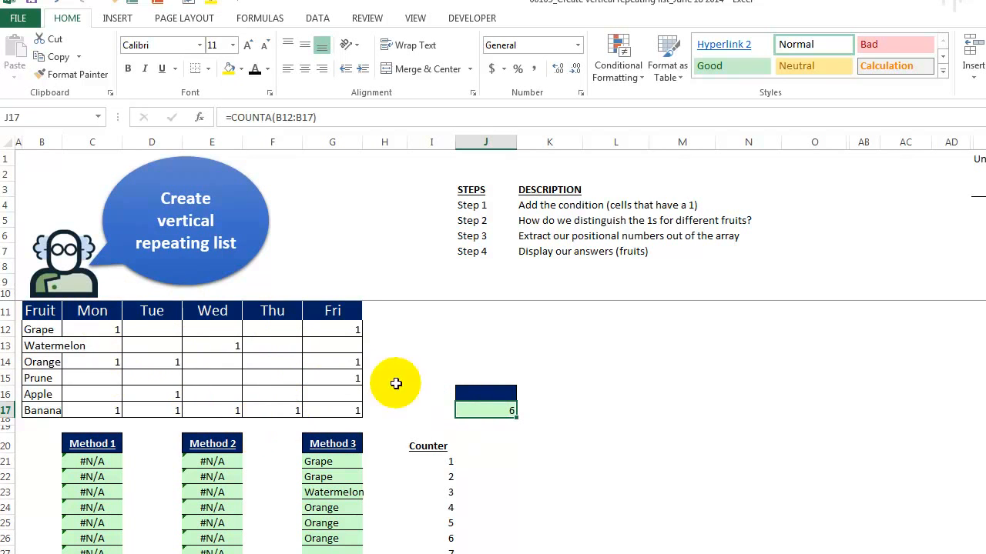
{"action": "mouse_move", "coordinate": [481, 413]}
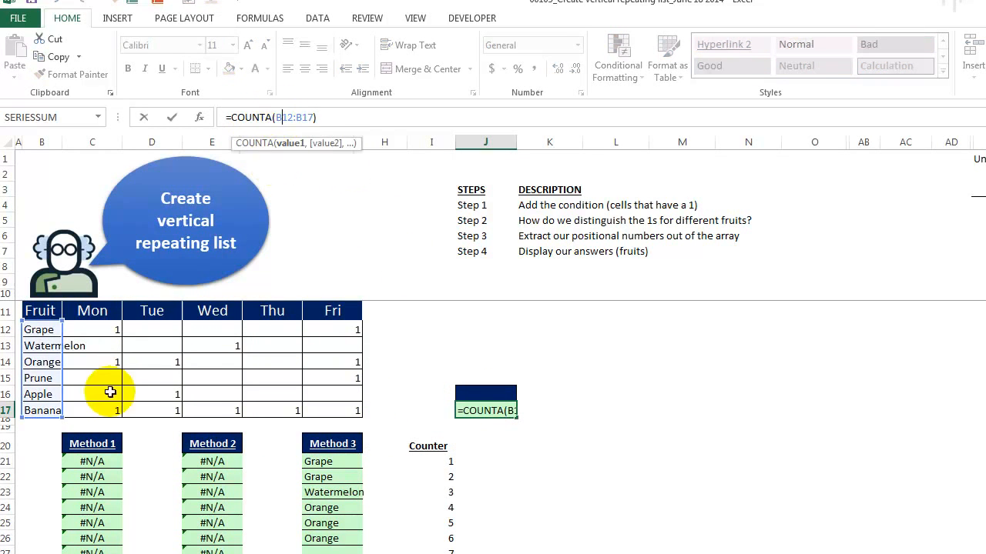
{"action": "left_click", "coordinate": [93, 329]}
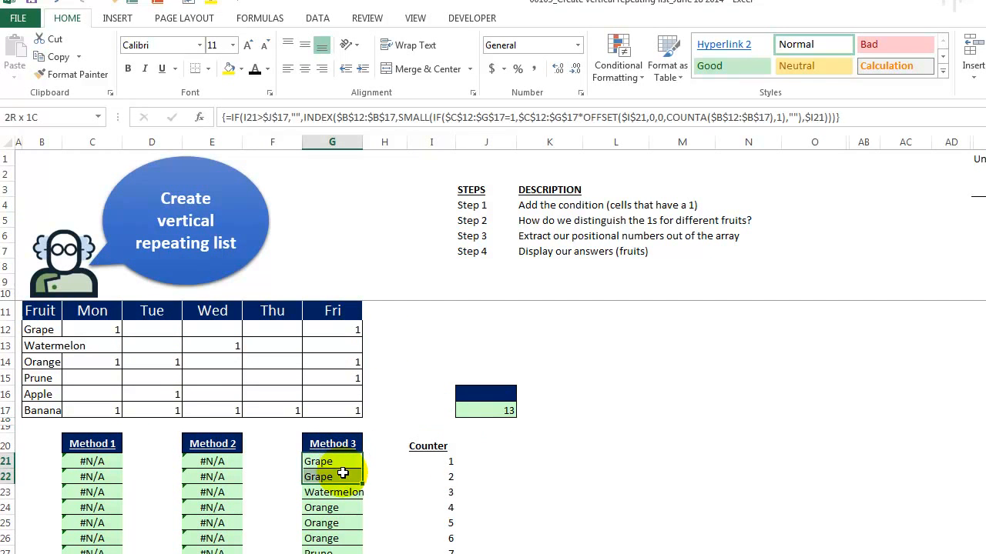
{"action": "left_click", "coordinate": [332, 492]}
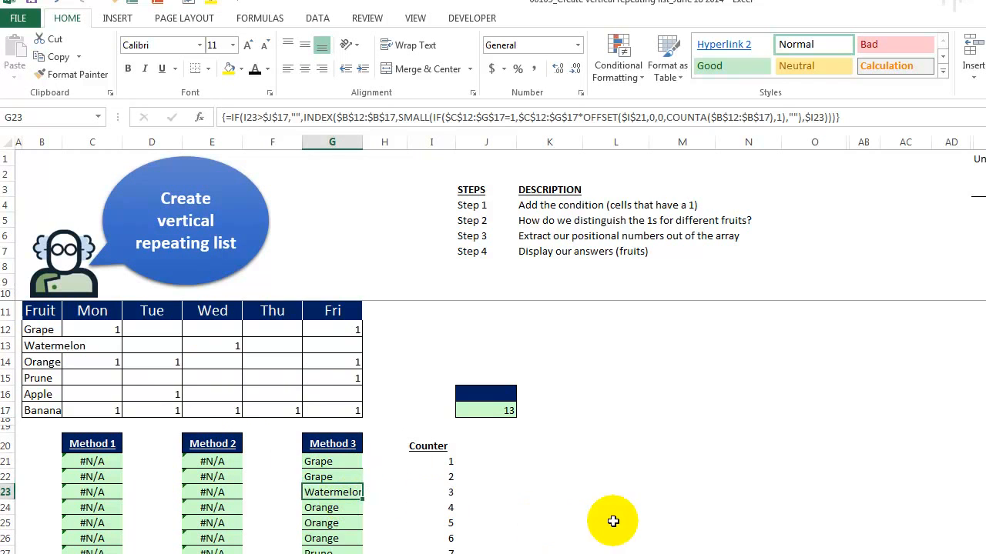